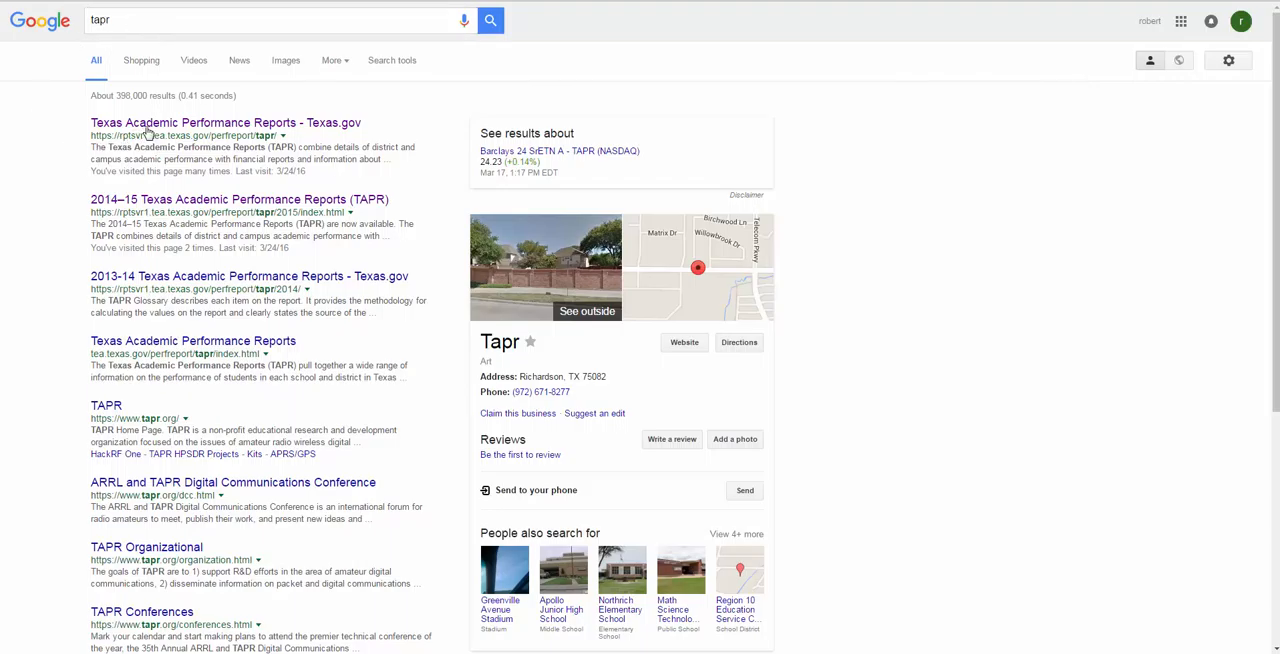
Search Google for AEIS, reach the AEIS archive and follow it to the 2014-15 TAPR Data Download page
left_click(224, 122)
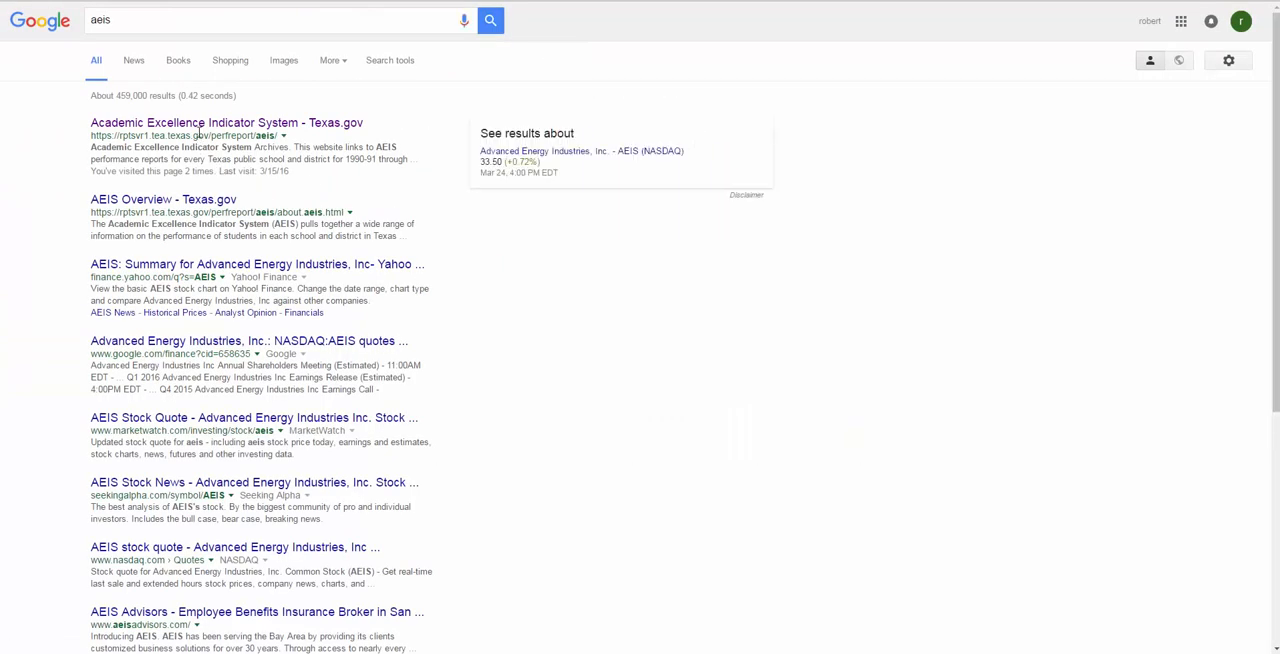
left_click(226, 122)
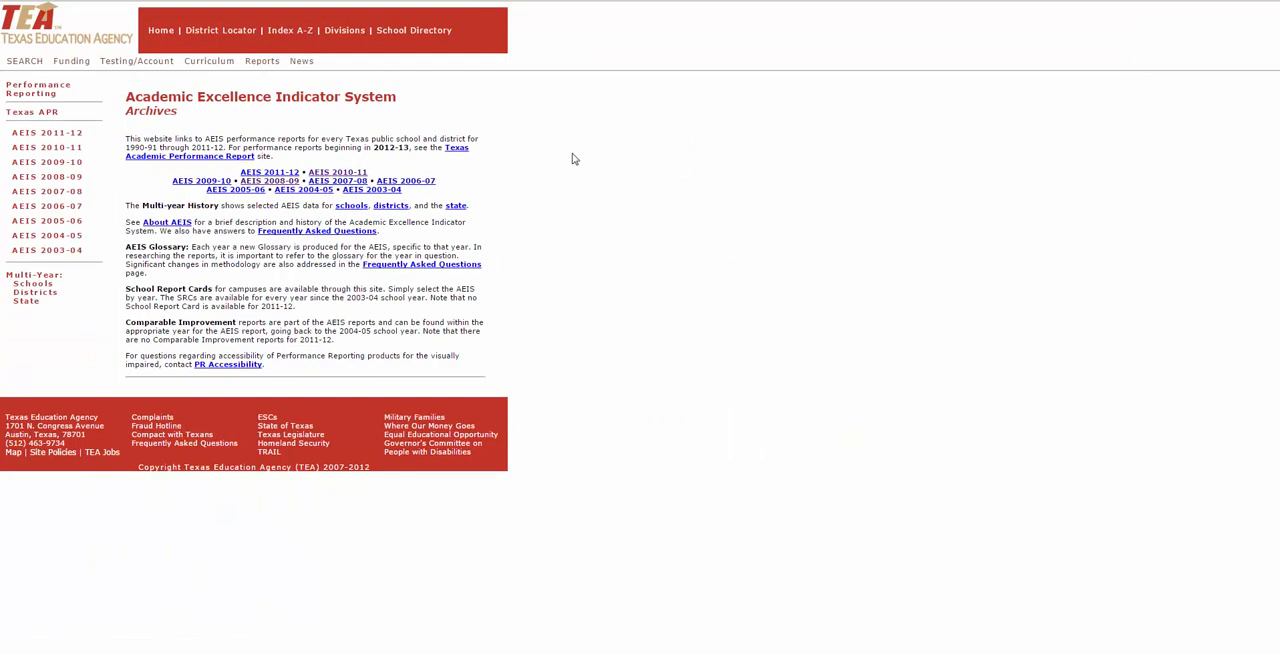
left_click(336, 172)
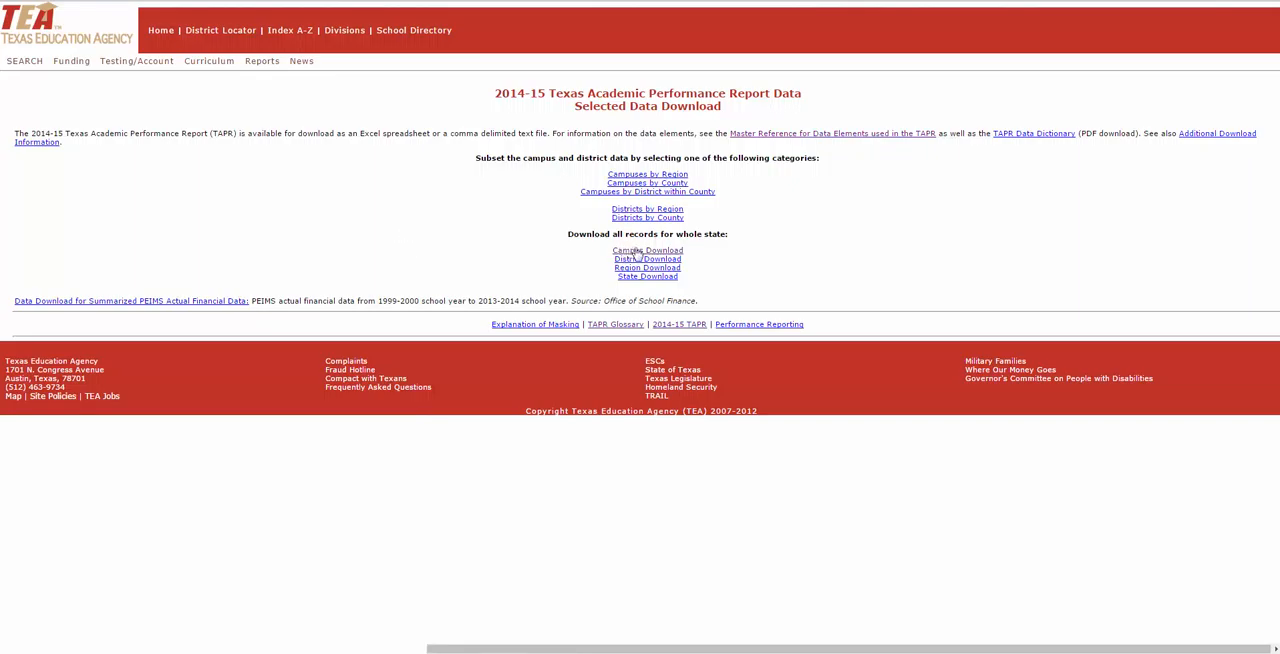
Choose Campus Download, Campus Reference category, and select all its data elements for Excel download
left_click(648, 250)
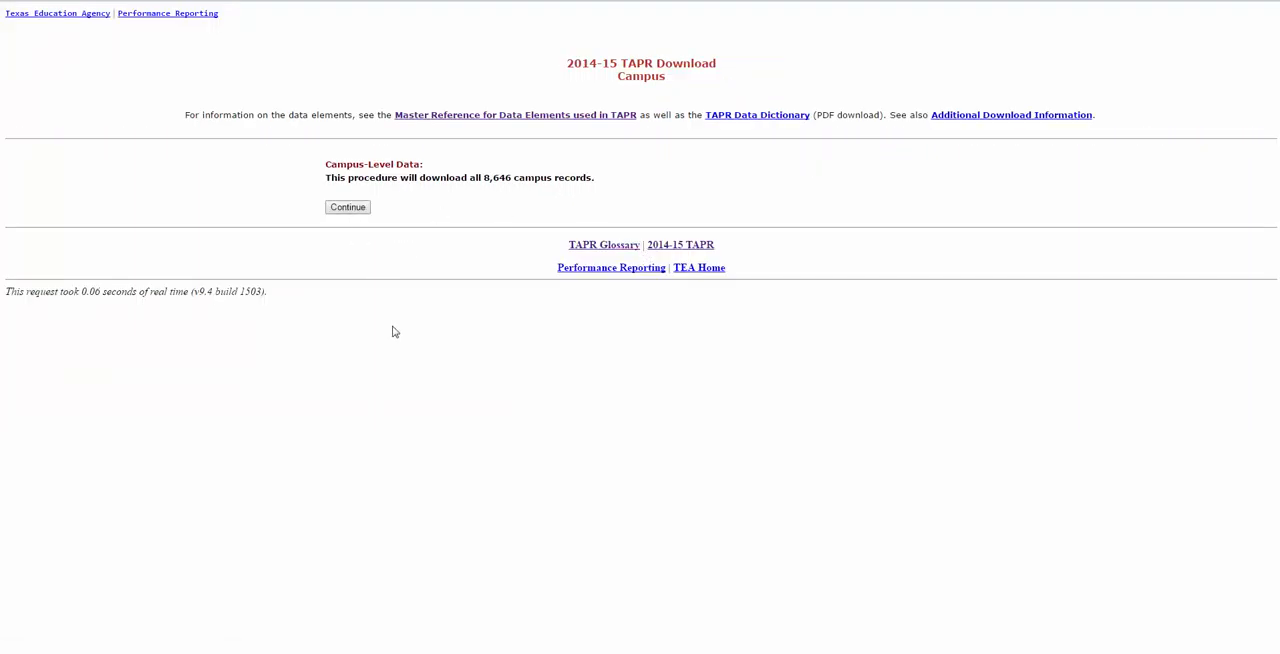
mouse_move(366, 296)
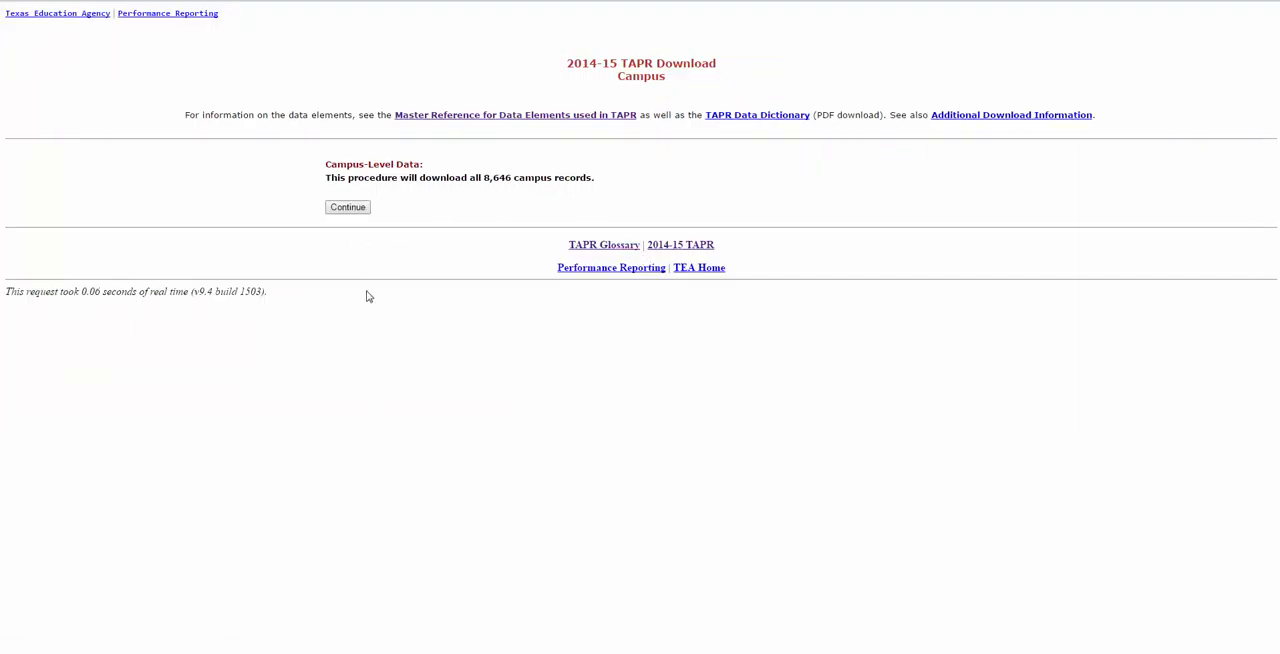
left_click(348, 208)
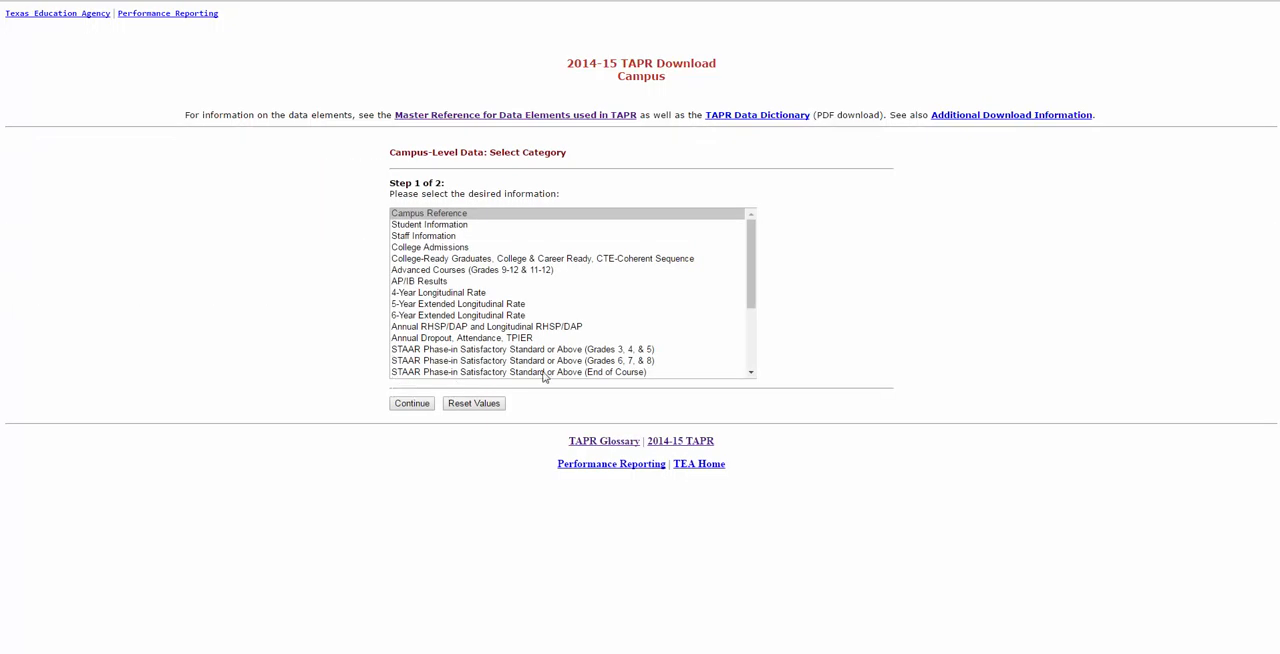
left_click(428, 212)
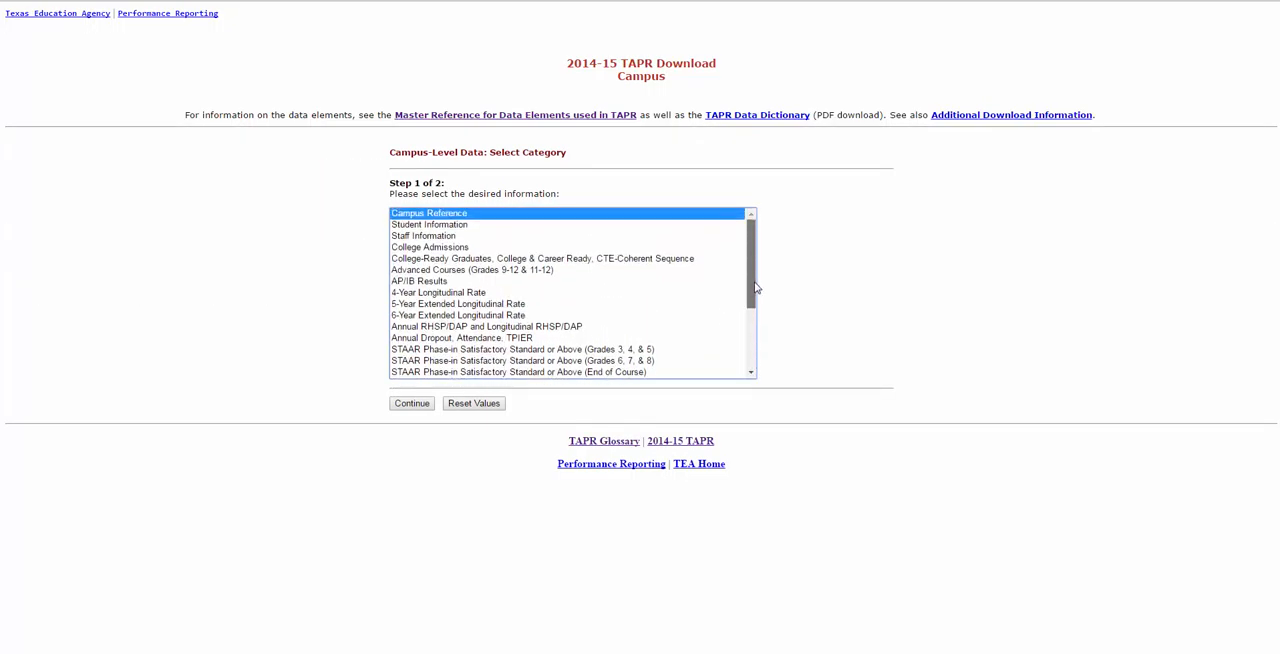
mouse_move(296, 308)
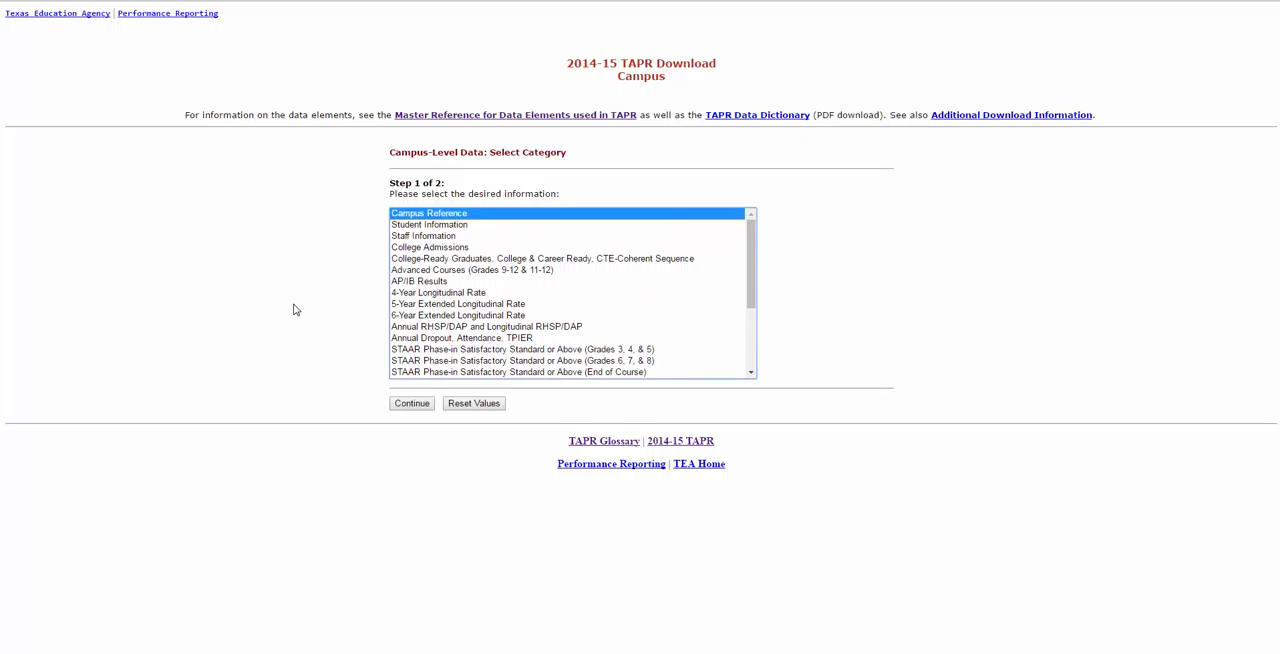
left_click(412, 404)
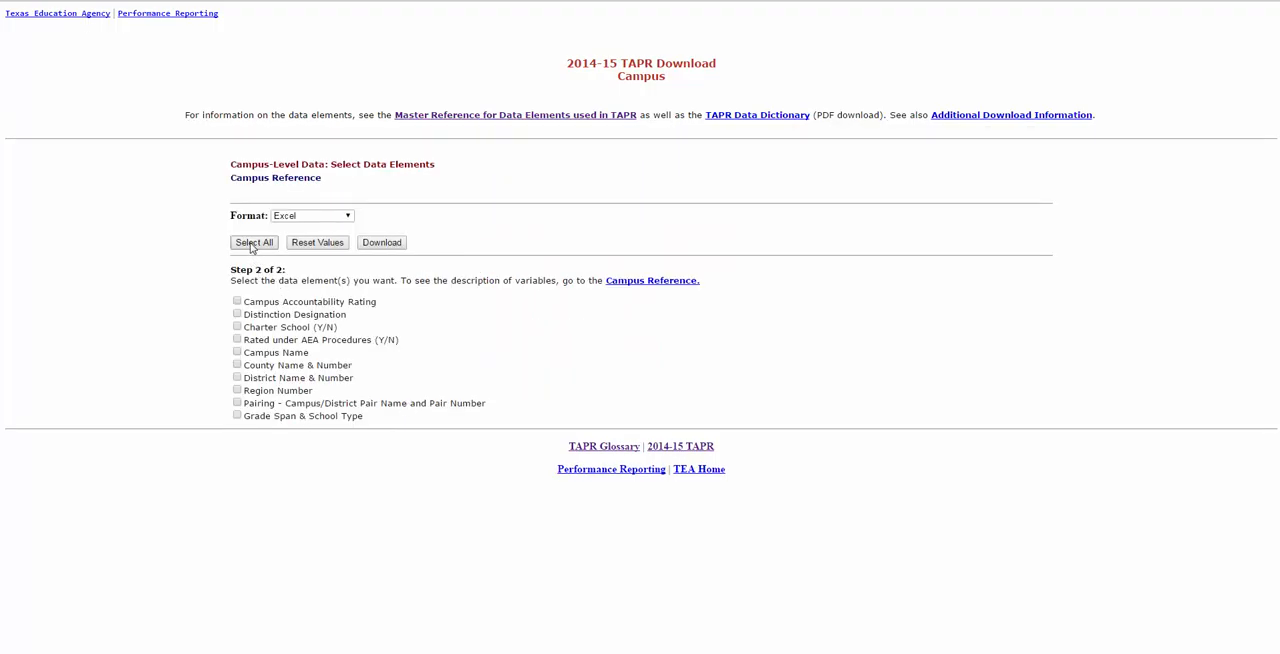
left_click(252, 242)
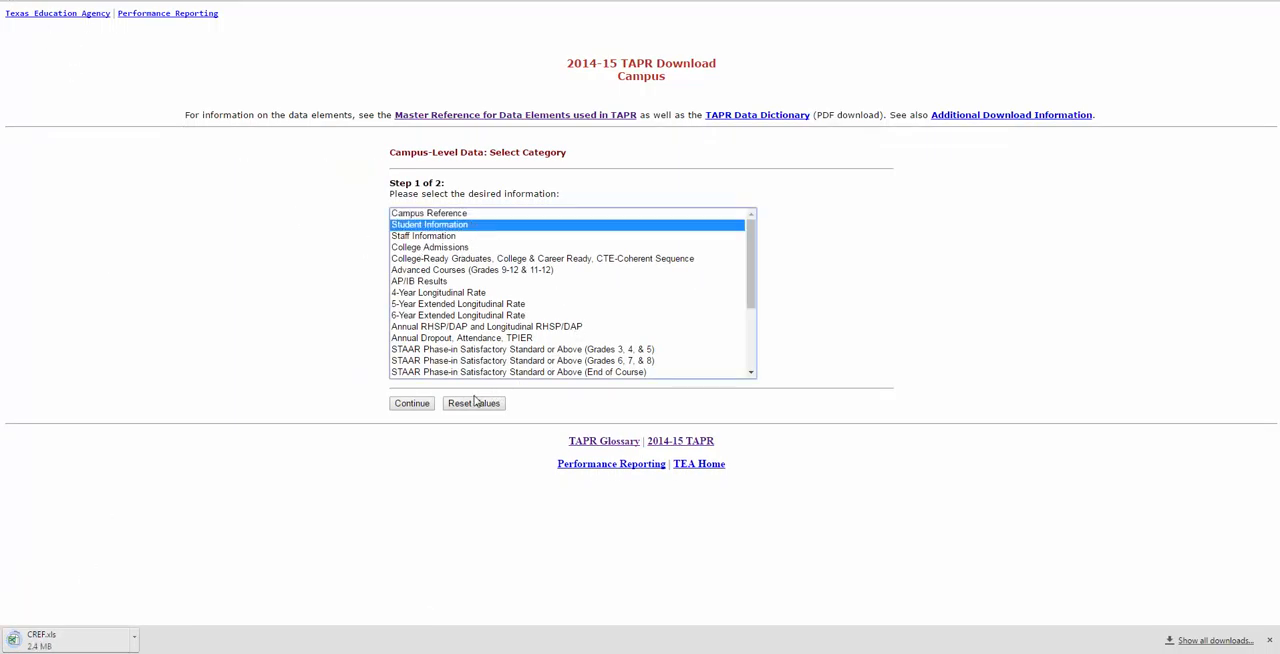
Continue to the Student Information category and select all its data elements
left_click(412, 404)
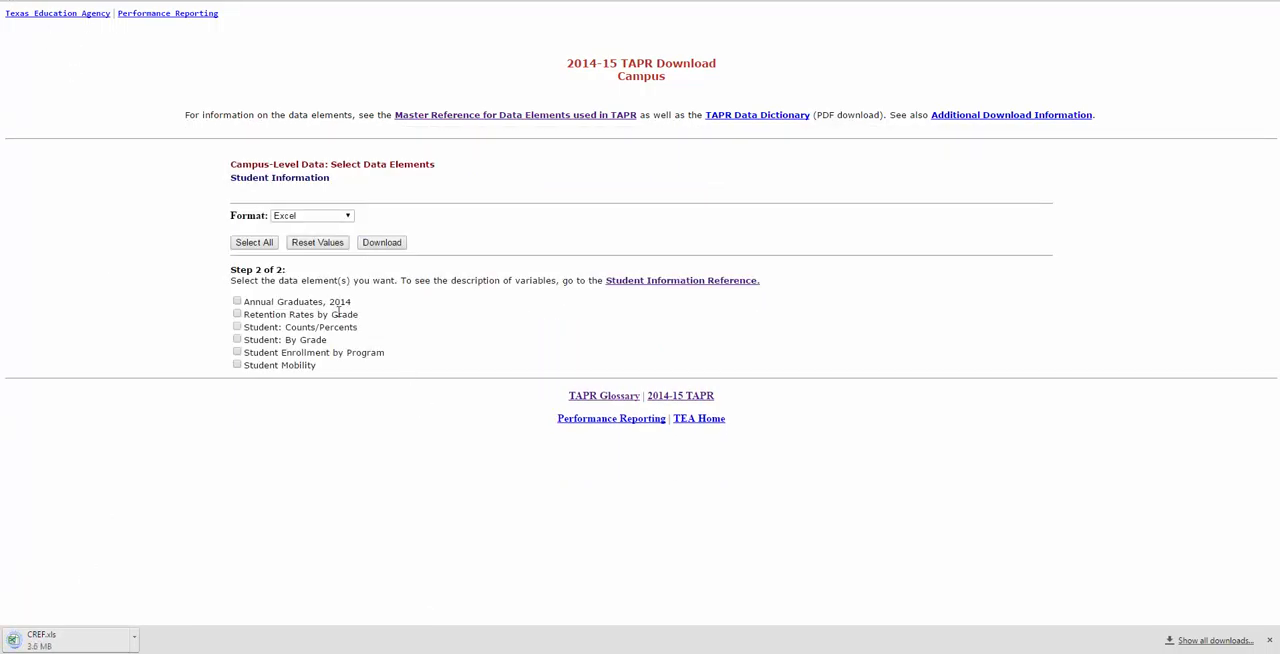
left_click(252, 242)
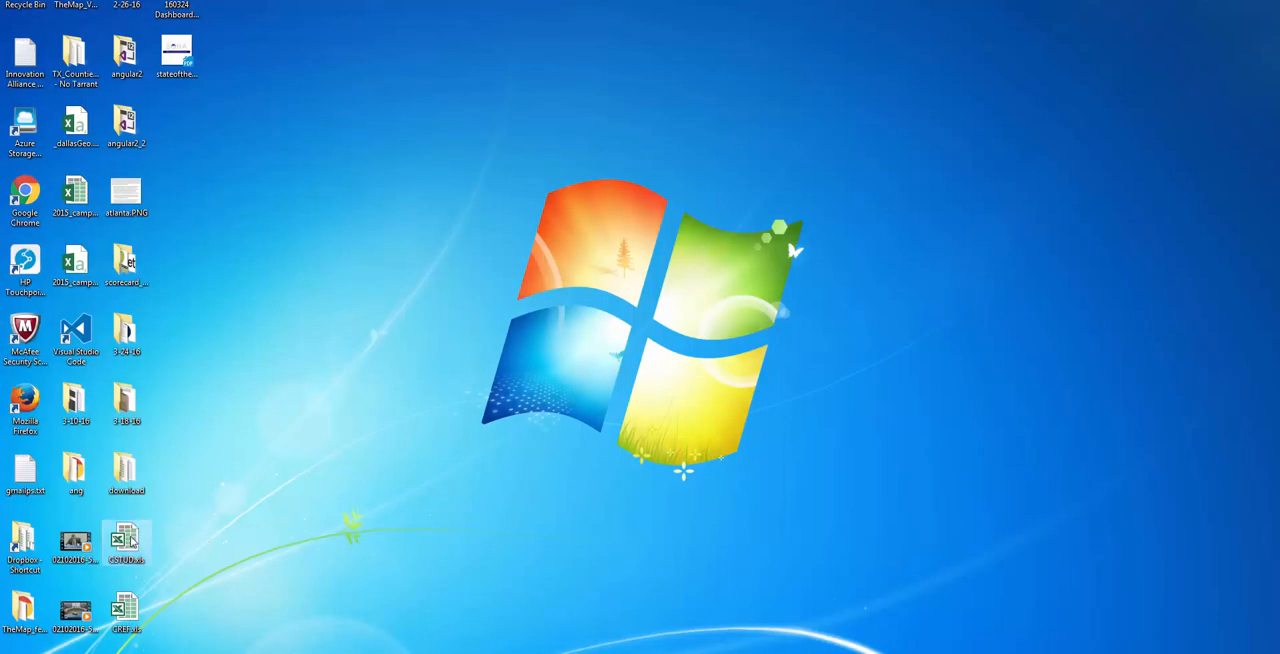
Open CSTUD.xls from the desktop despite the format warning and inspect its campus number and coded columns
double_click(126, 544)
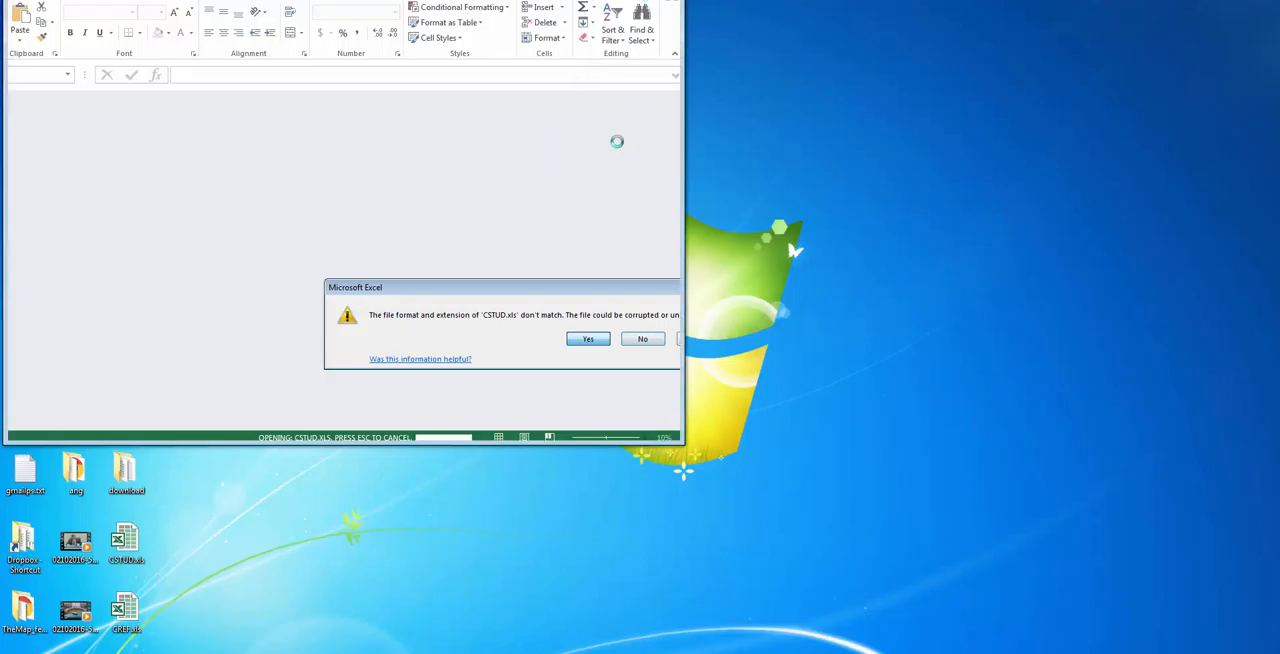
left_click(588, 338)
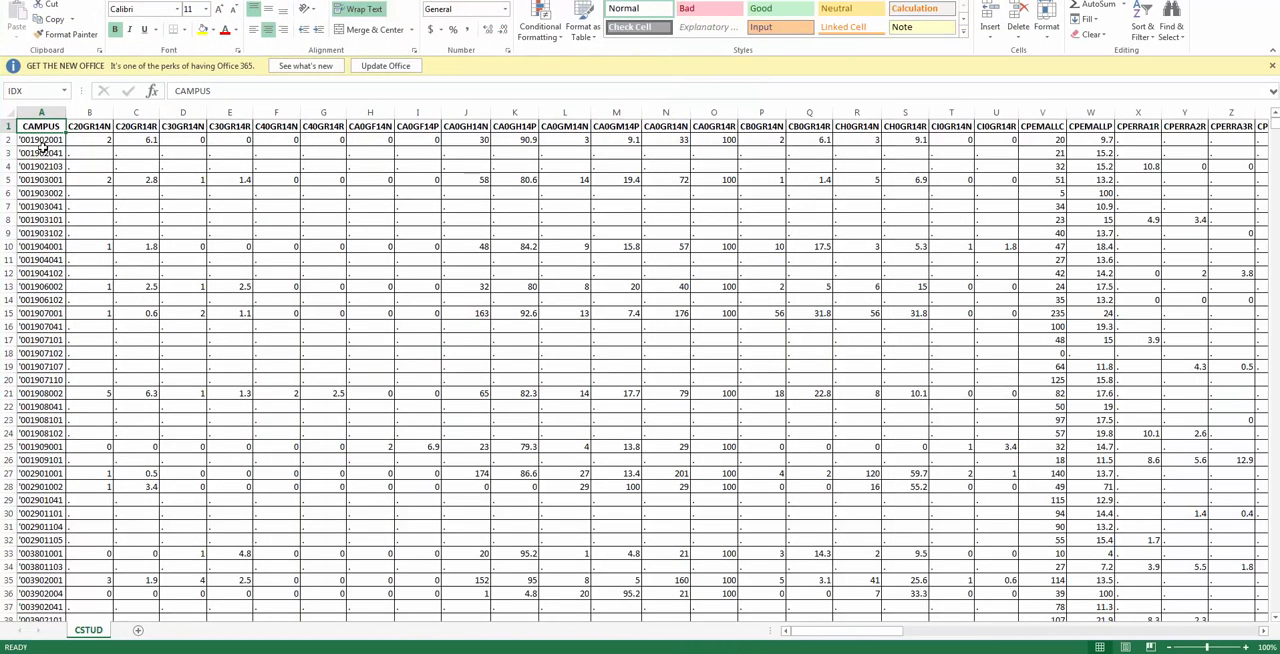
left_click(88, 124)
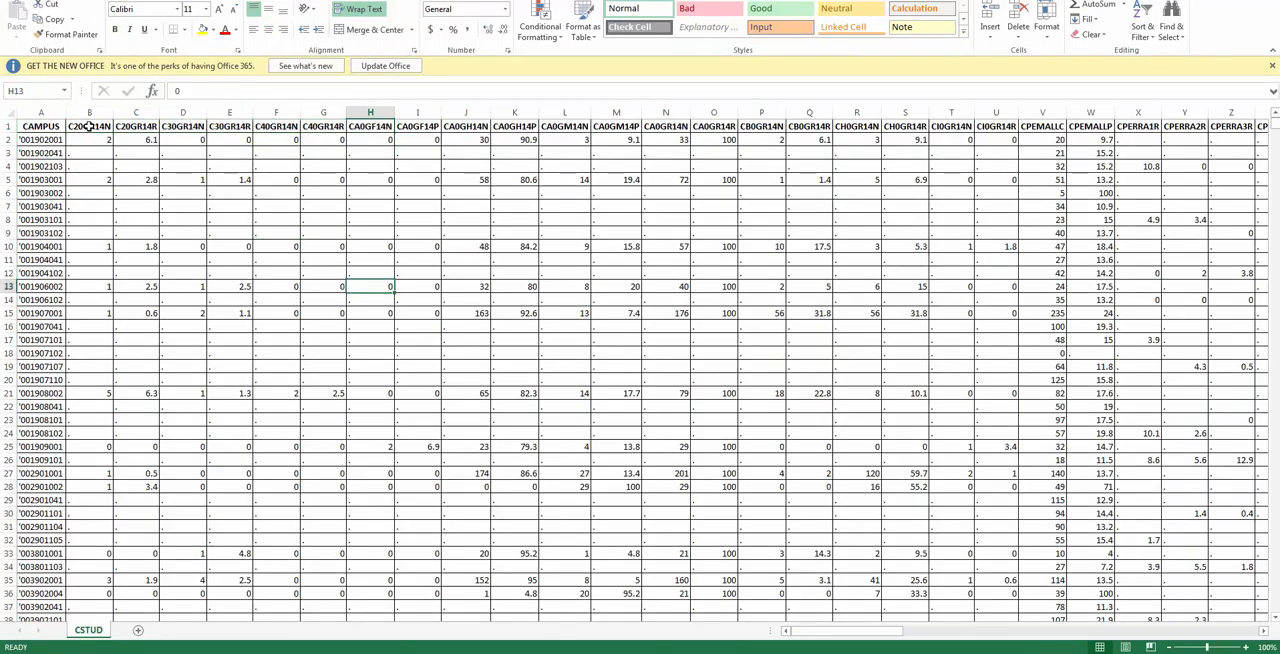
left_click(564, 194)
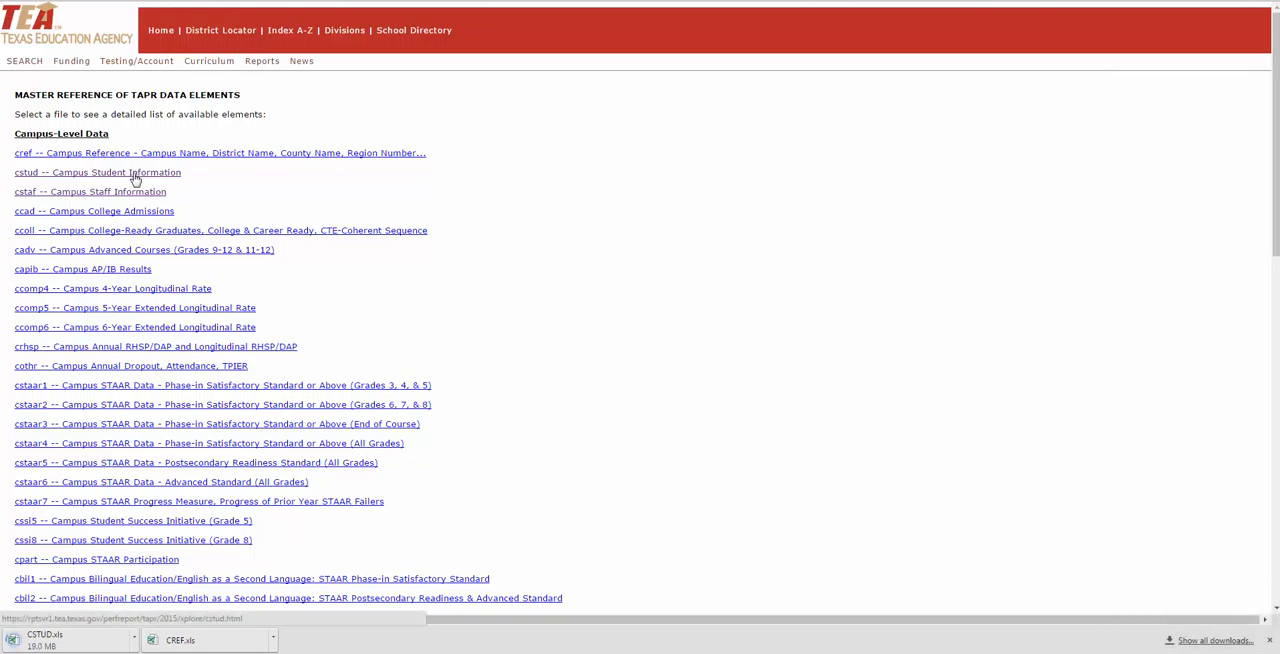
View the cstud element descriptions and pick out the first 2014 graduate-count element code
left_click(96, 172)
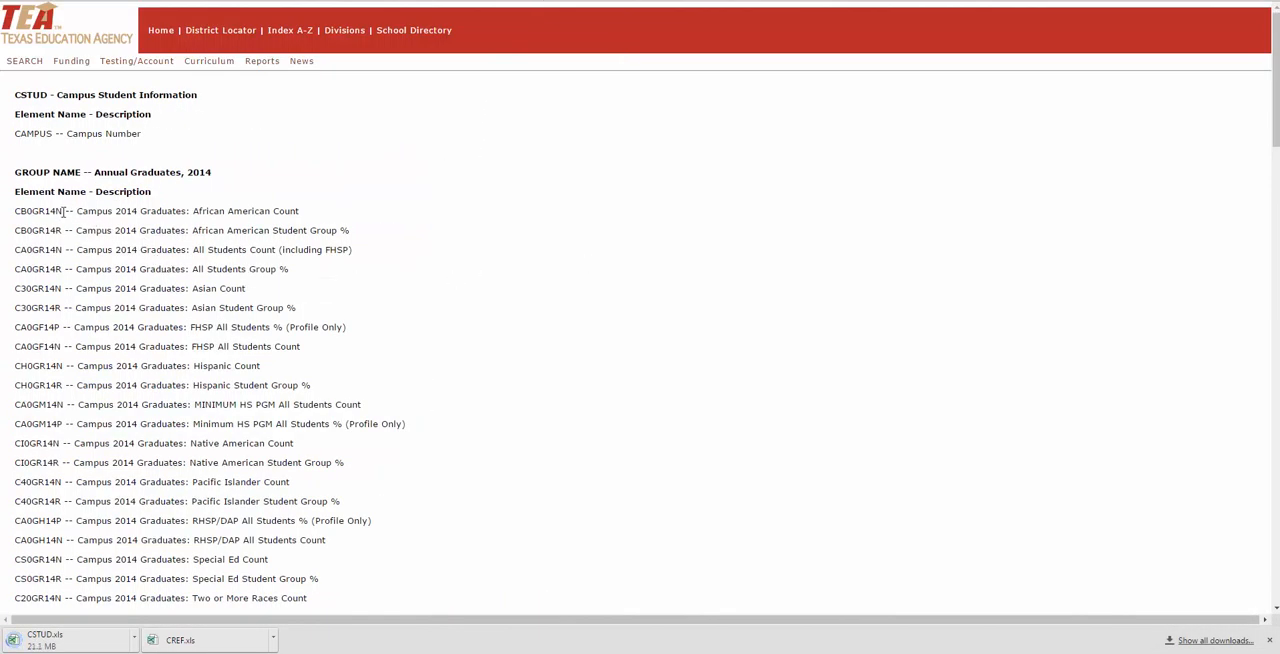
double_click(38, 212)
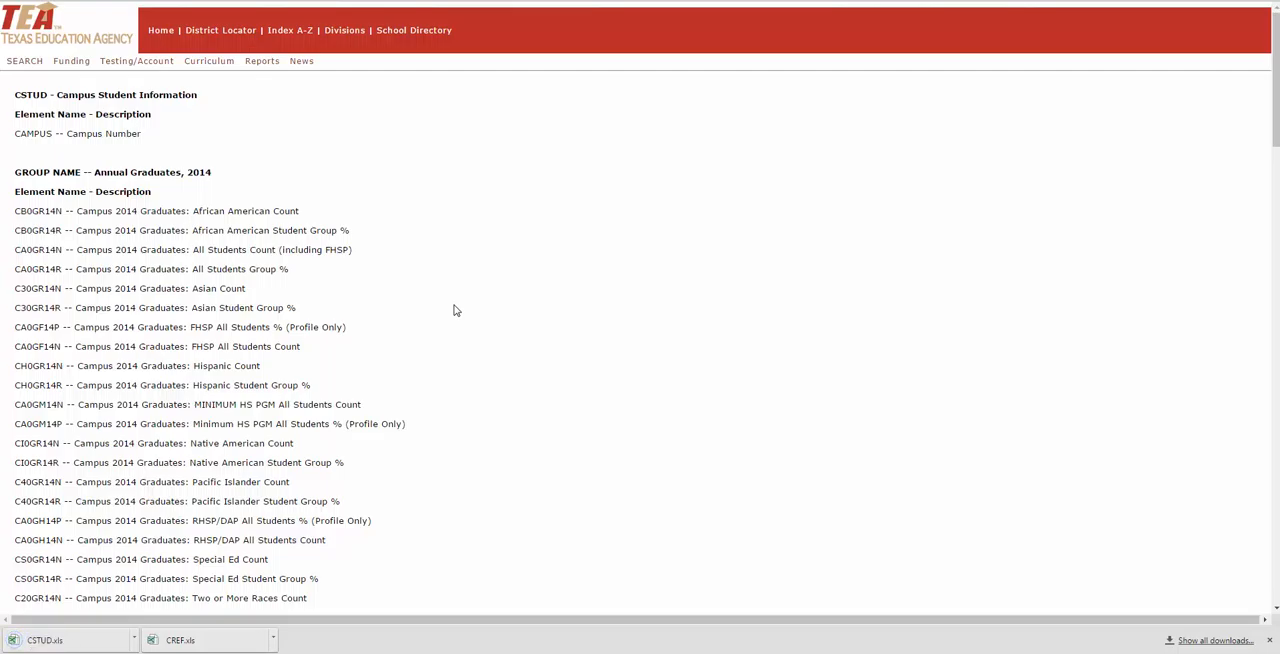
mouse_move(484, 252)
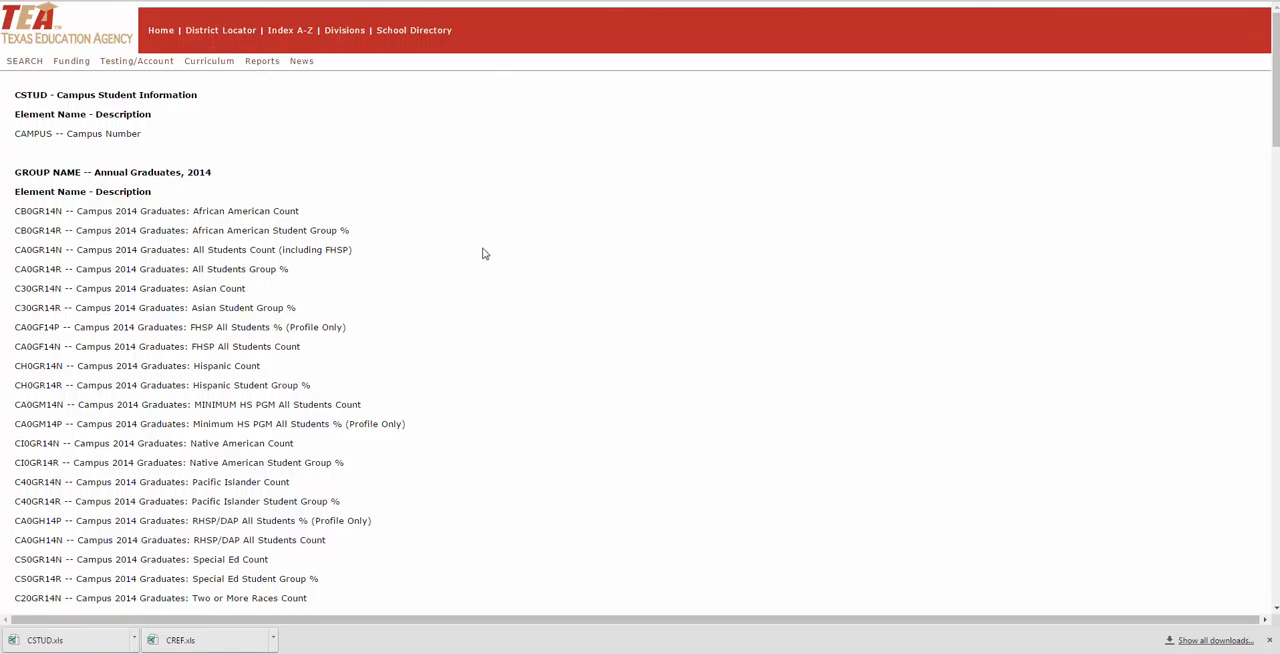
mouse_move(378, 448)
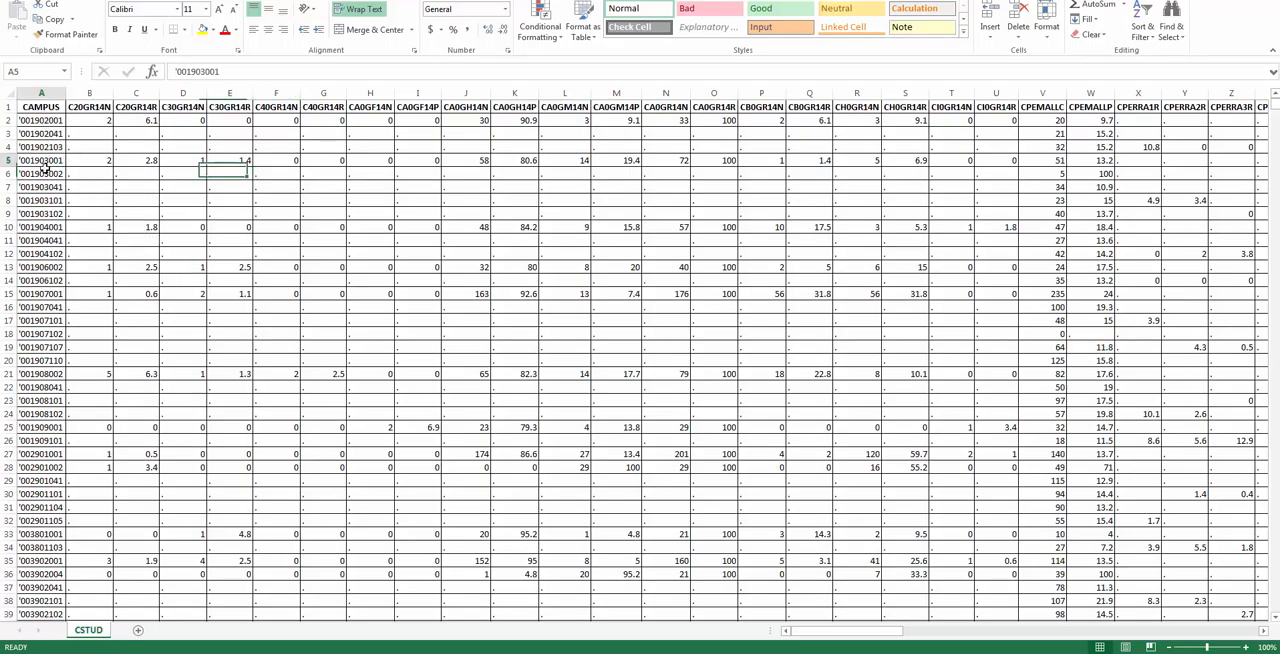
Open CREF.xls in Excel and inspect district numbers for individual campuses
left_click(40, 388)
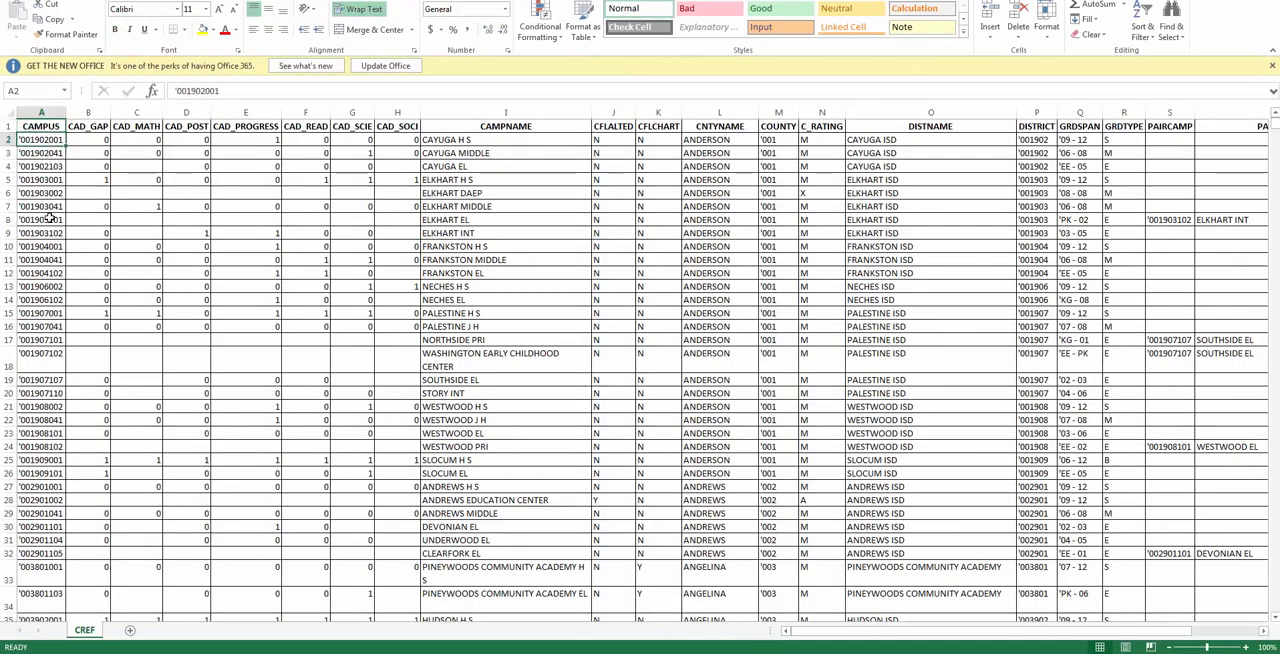
left_click(40, 288)
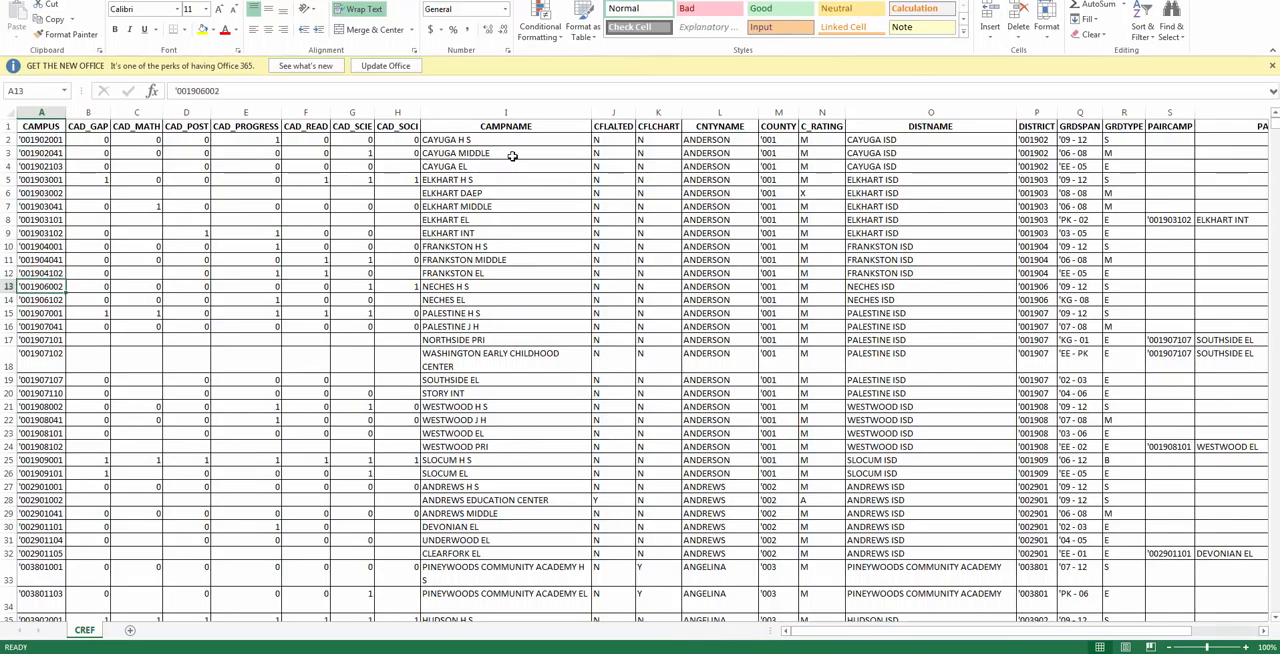
left_click(504, 380)
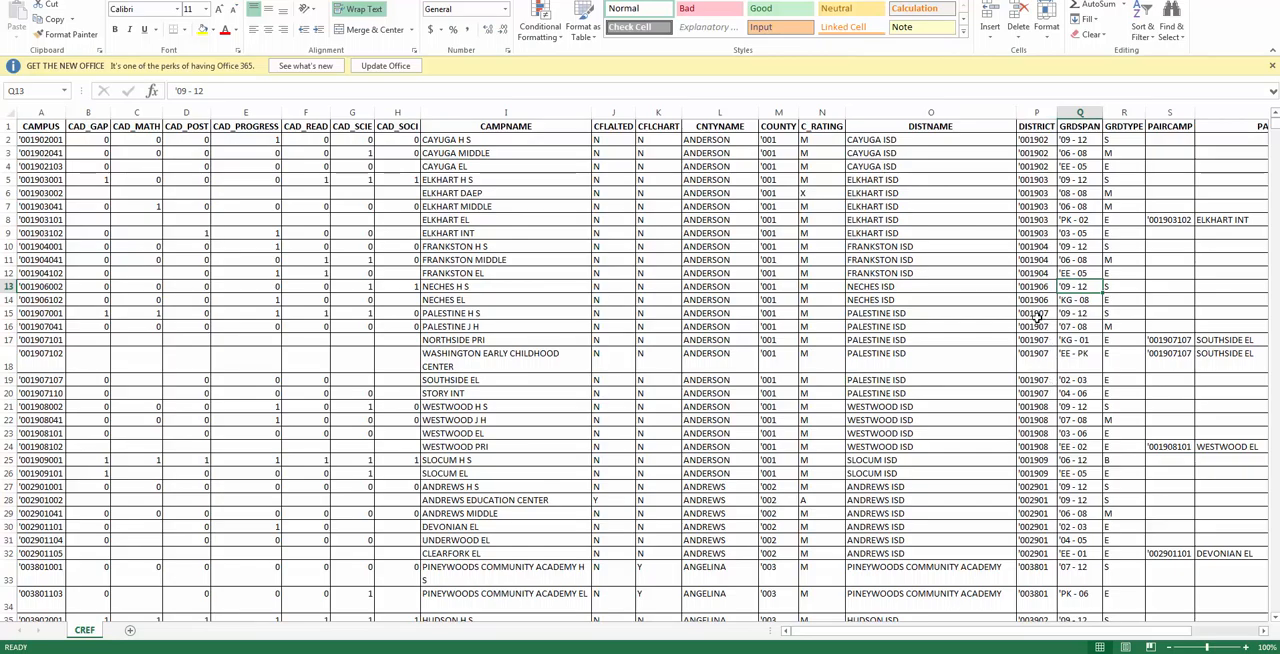
left_click(1036, 312)
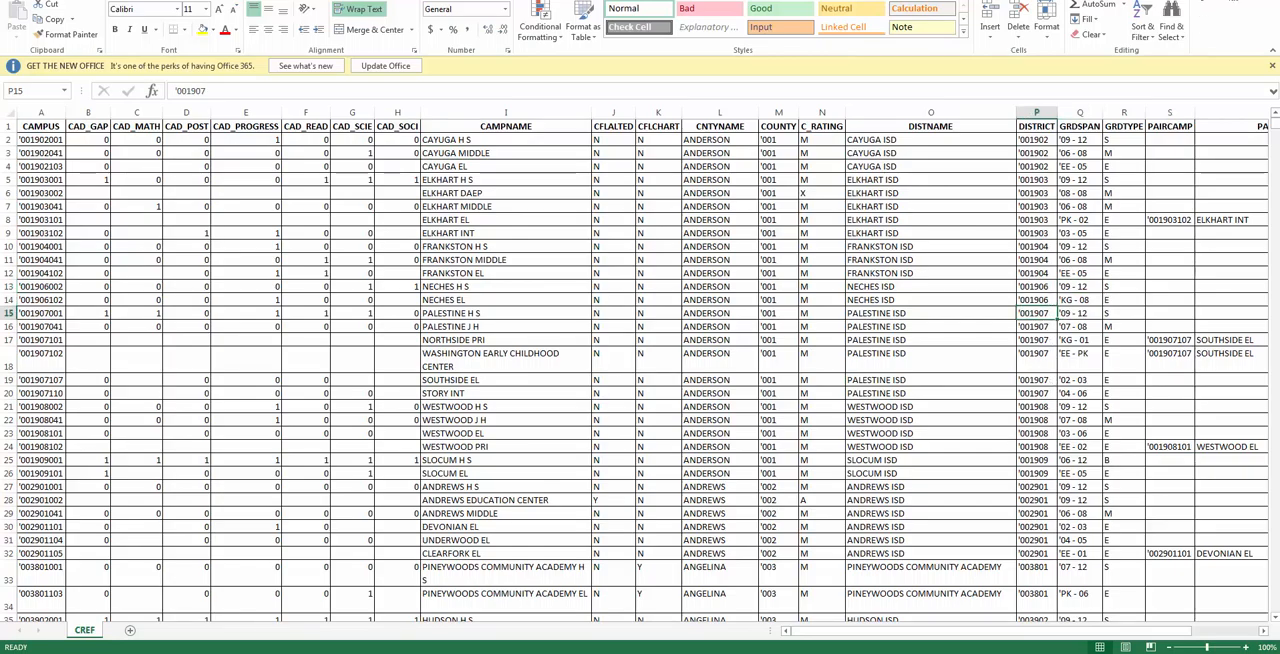
left_click(88, 630)
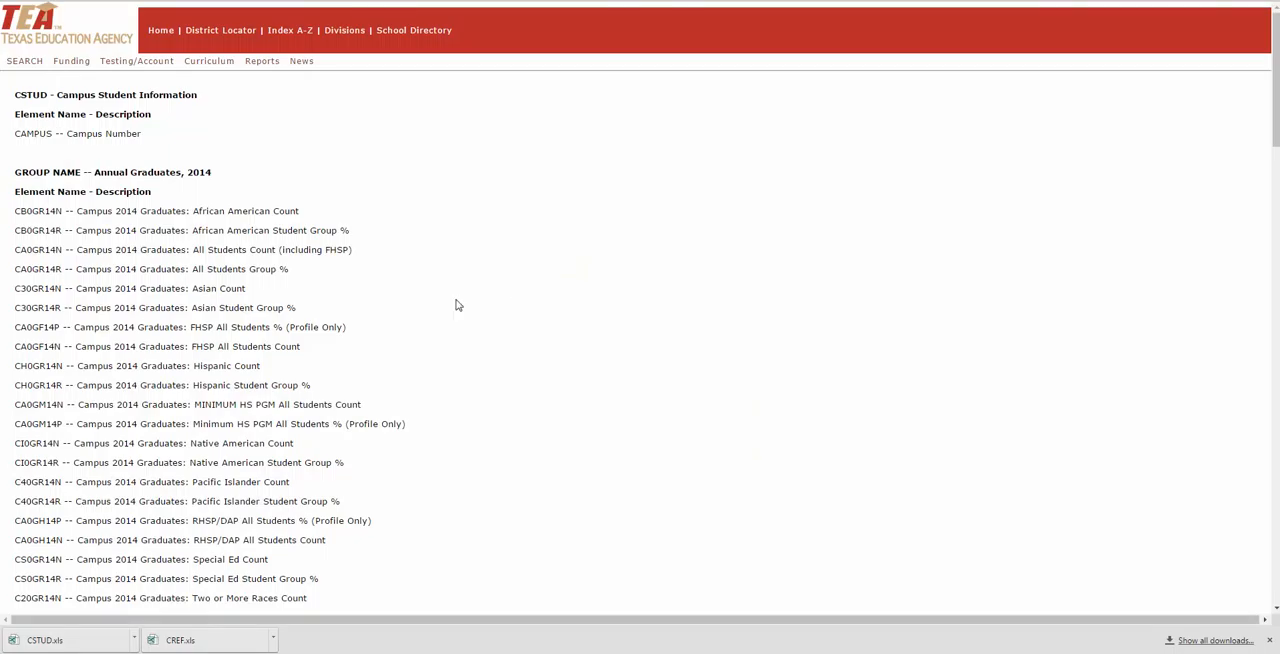
mouse_move(460, 4)
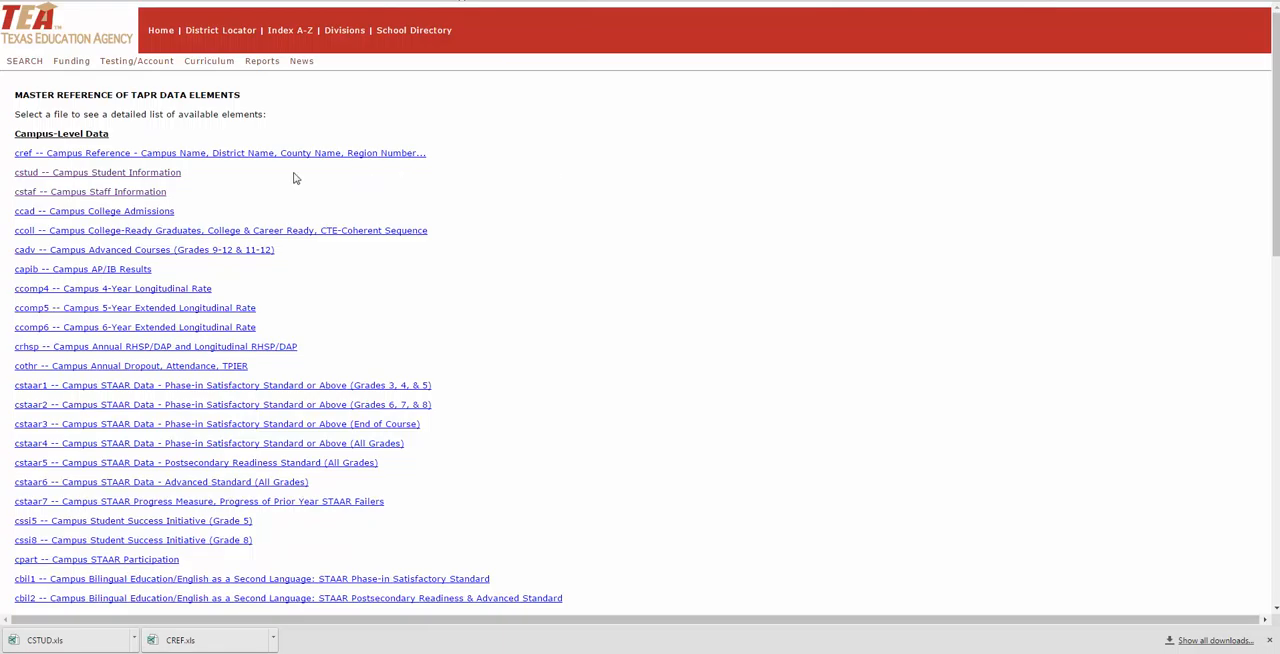
View the Campus Student Information element list and select the first graduate-count element name
left_click(90, 192)
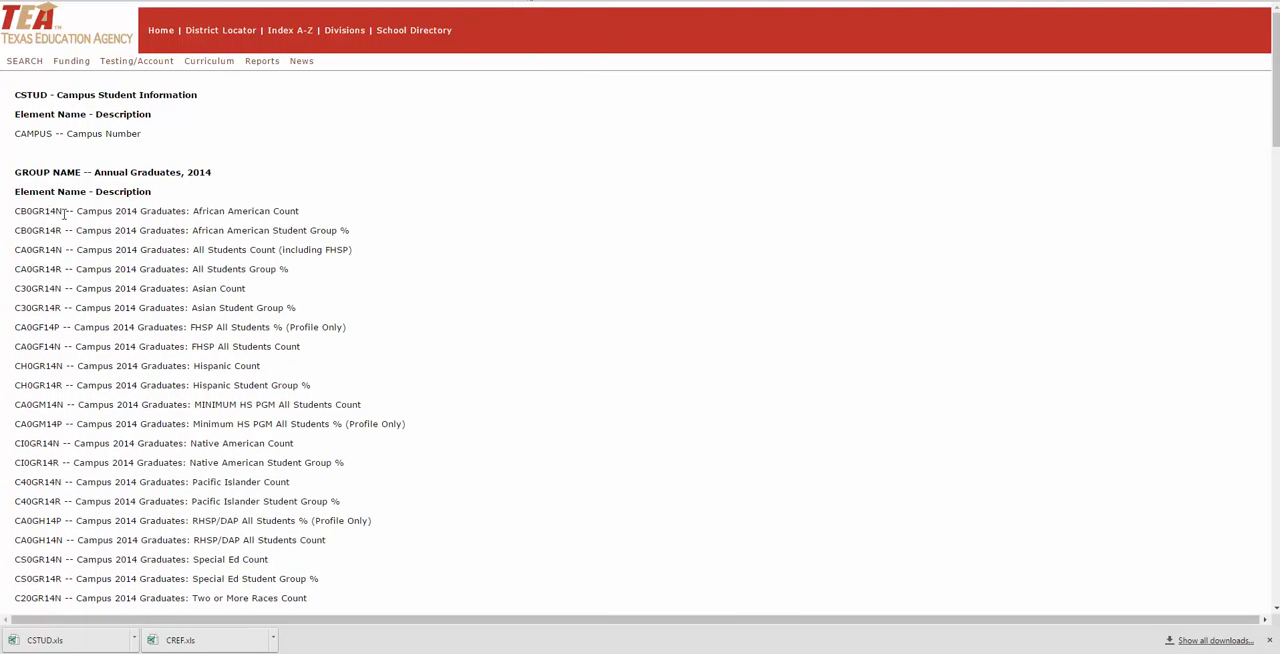
double_click(38, 212)
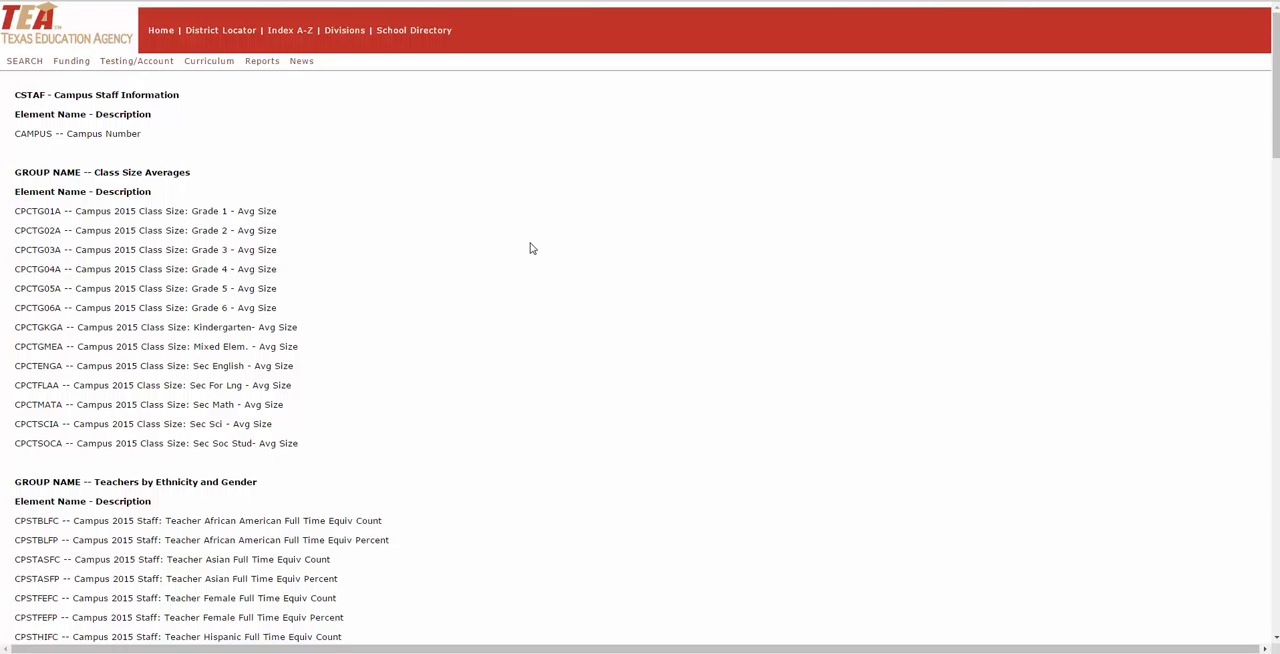
mouse_move(430, 210)
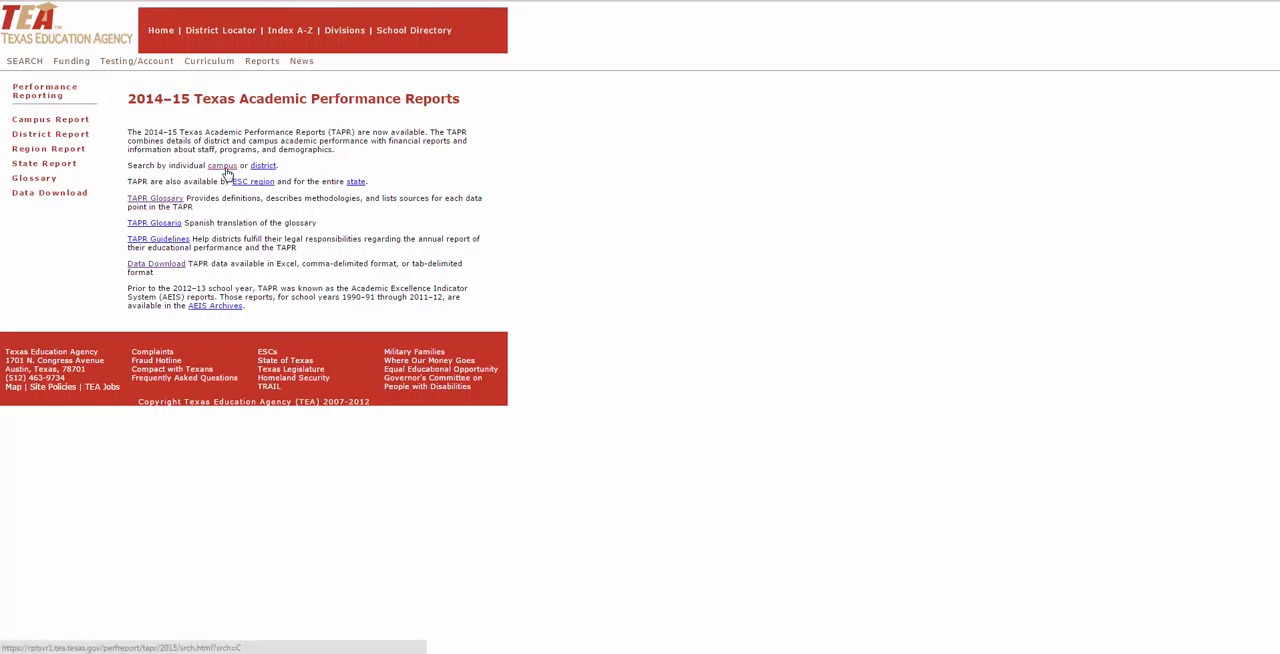
Search the campus reports by name for 'woodrow' to find Woodrow Wilson High School
left_click(220, 166)
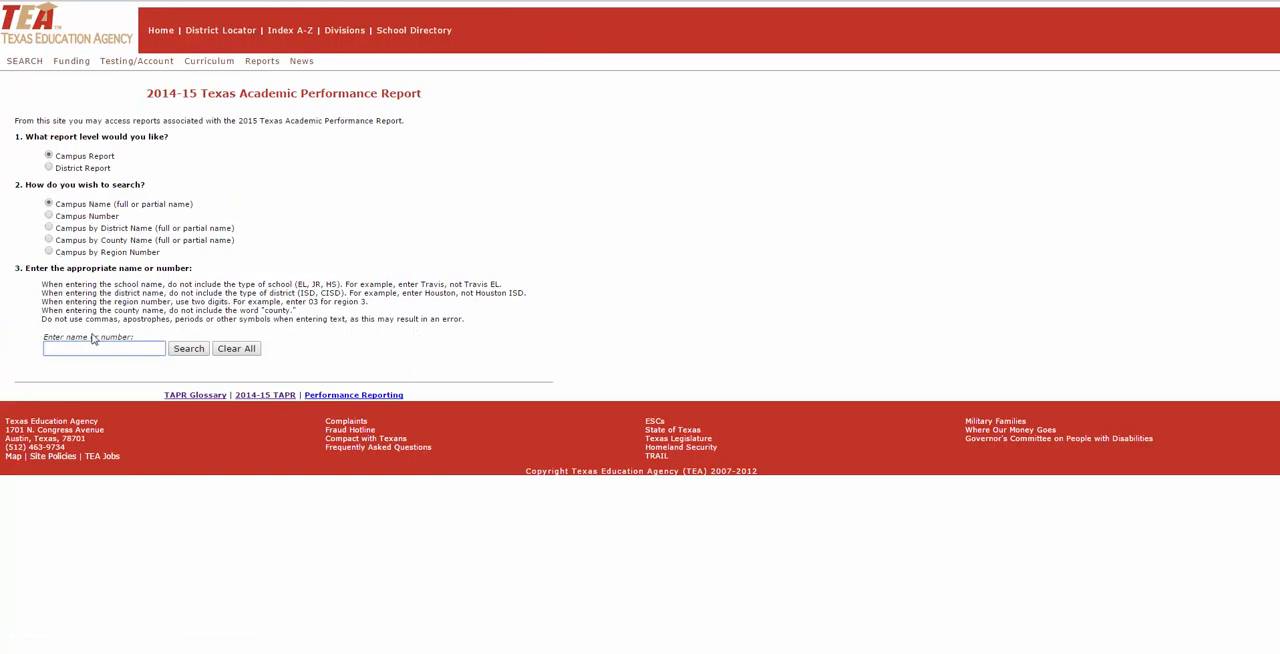
type("woodrow")
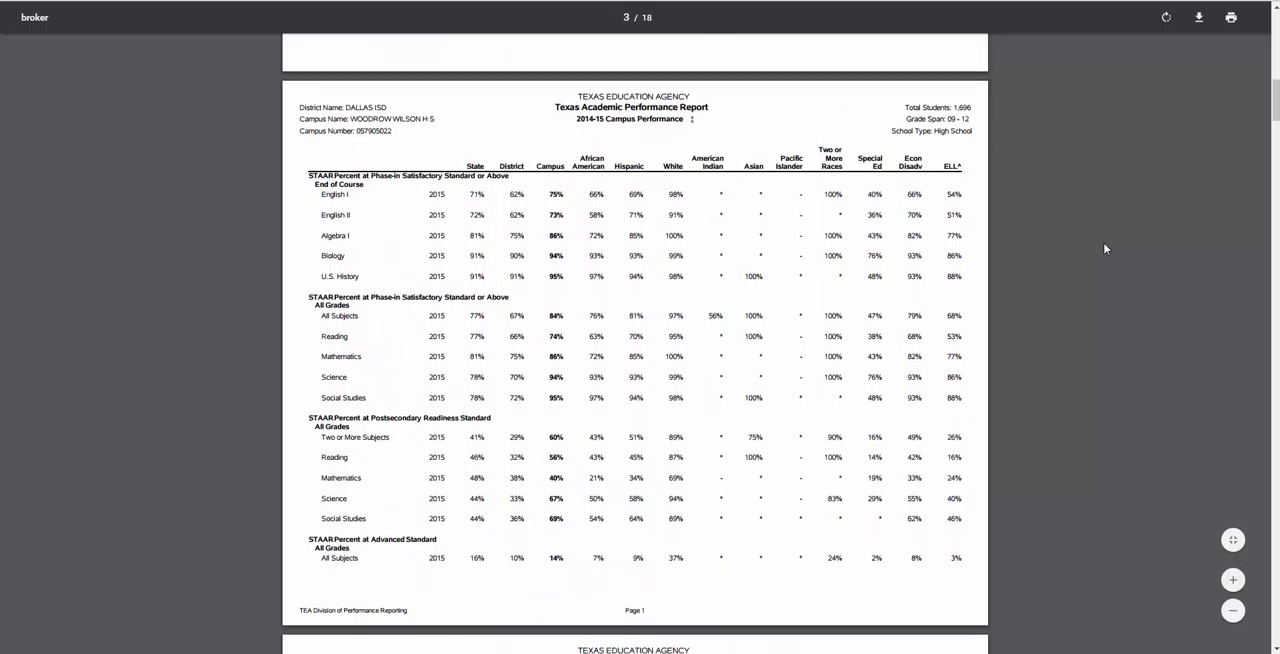
mouse_move(756, 244)
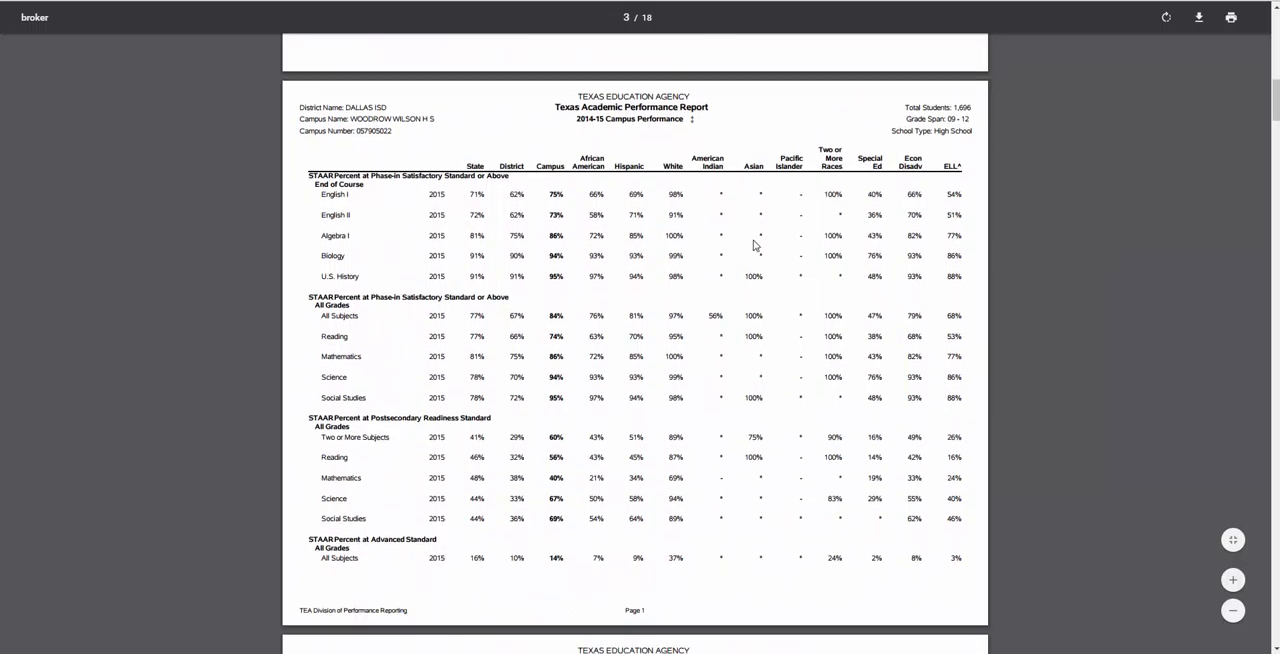
mouse_move(1246, 120)
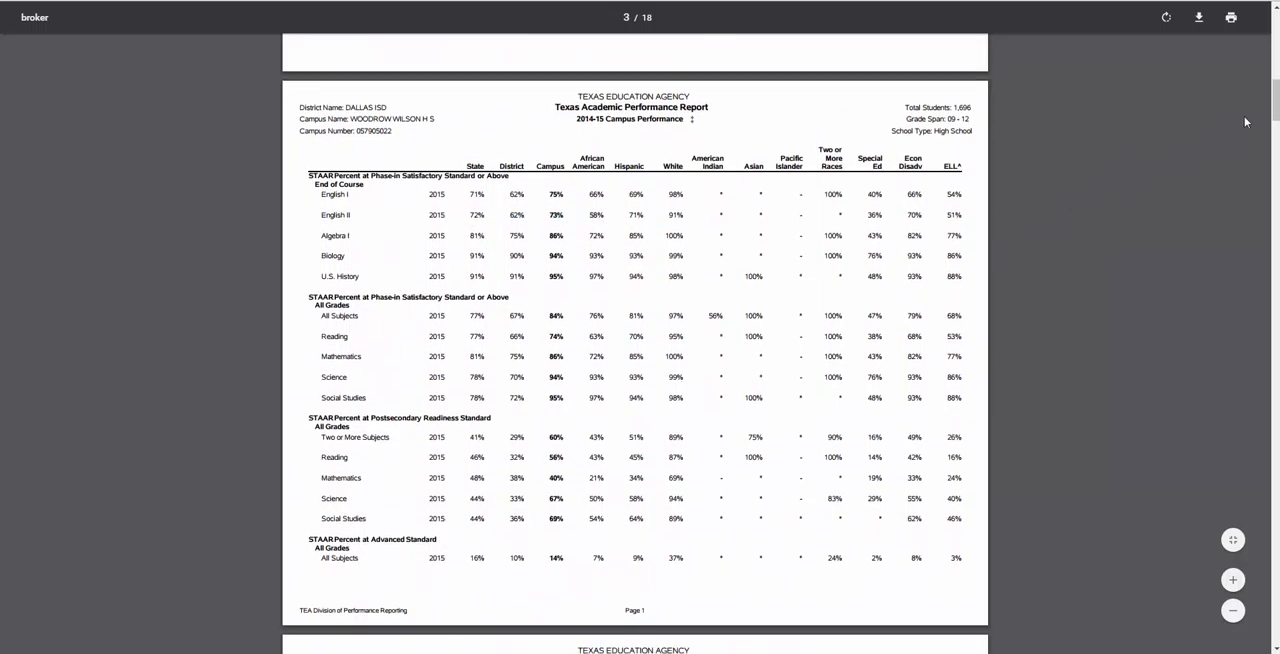
Scroll from the cover page's Met Standard rating down into the STAAR performance tables
scroll("down", 3)
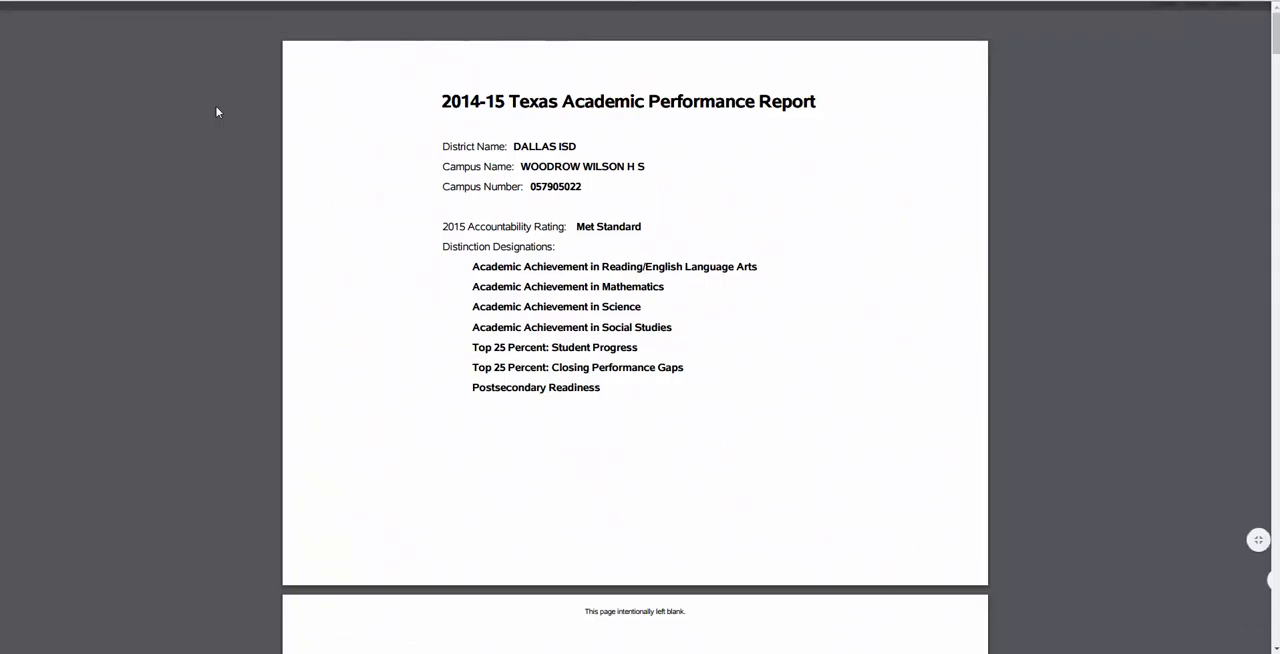
mouse_move(216, 148)
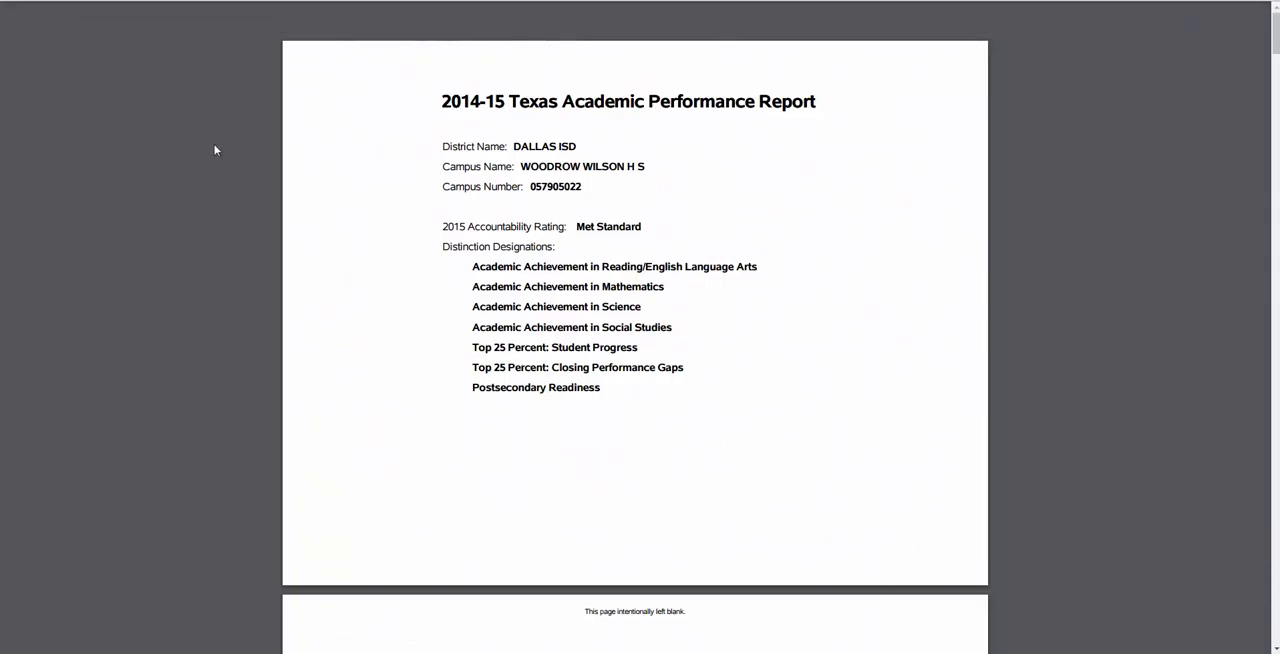
scroll("down", 3)
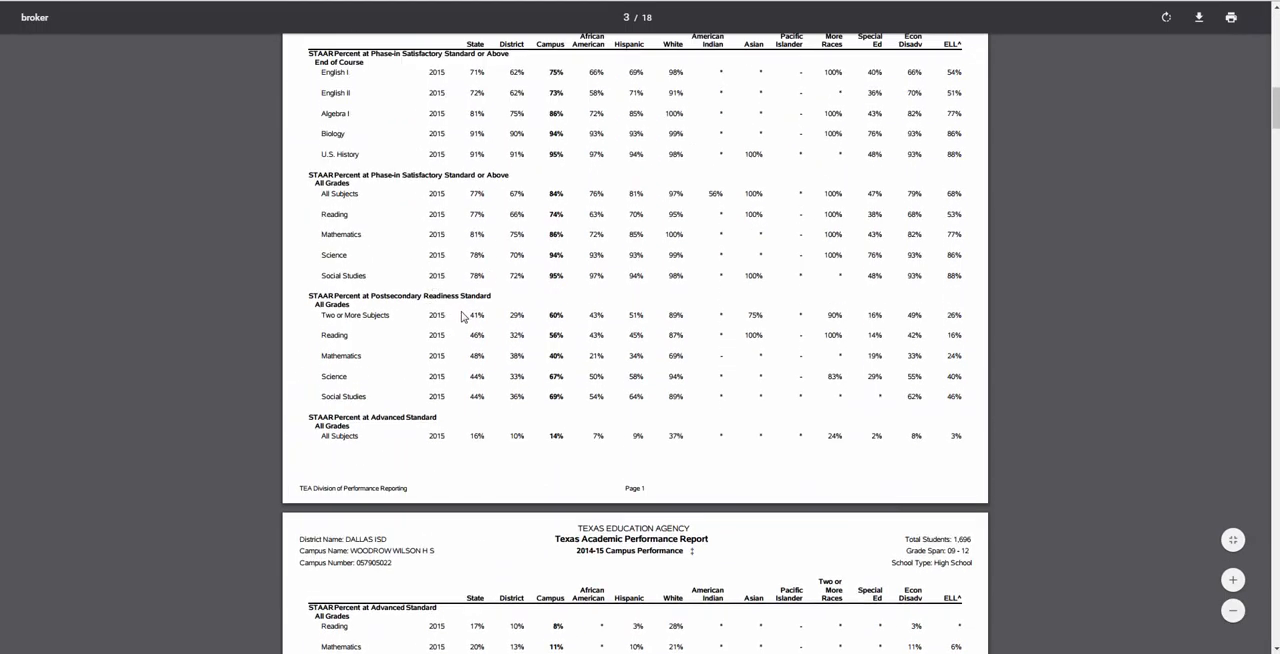
mouse_move(452, 342)
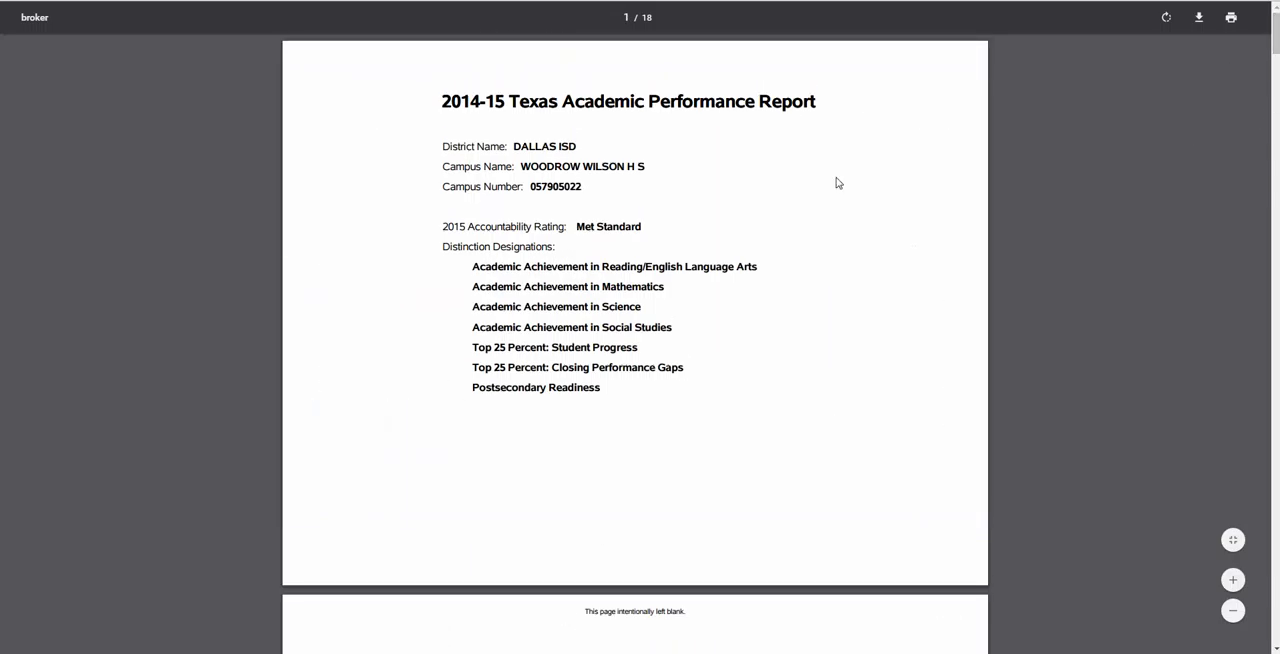
mouse_move(424, 216)
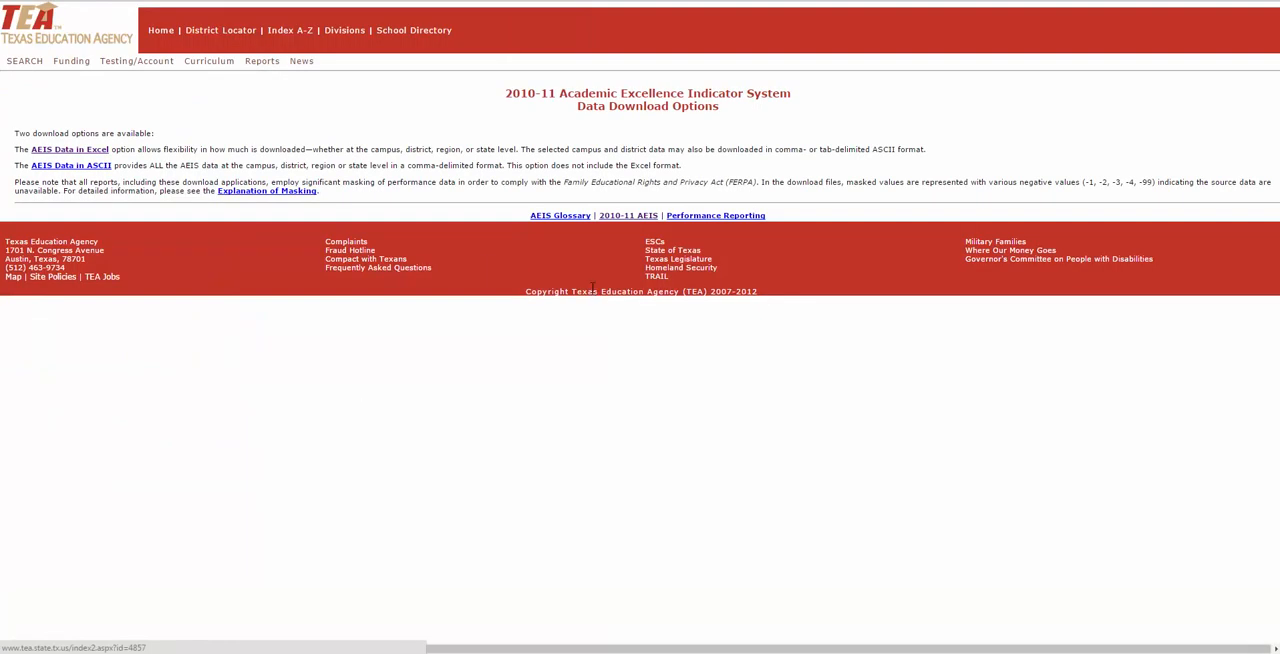
Reach the AEIS Excel campus download, then deselect the Grade 1 class size element on the CSTAF page
left_click(68, 148)
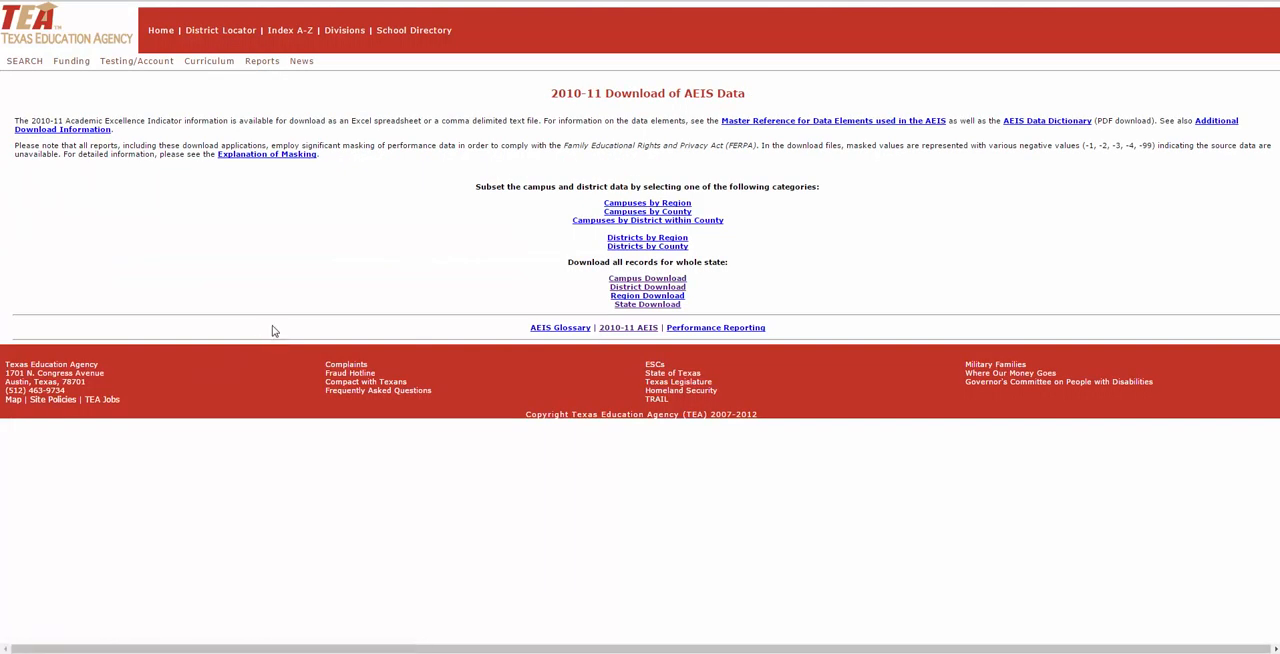
mouse_move(646, 260)
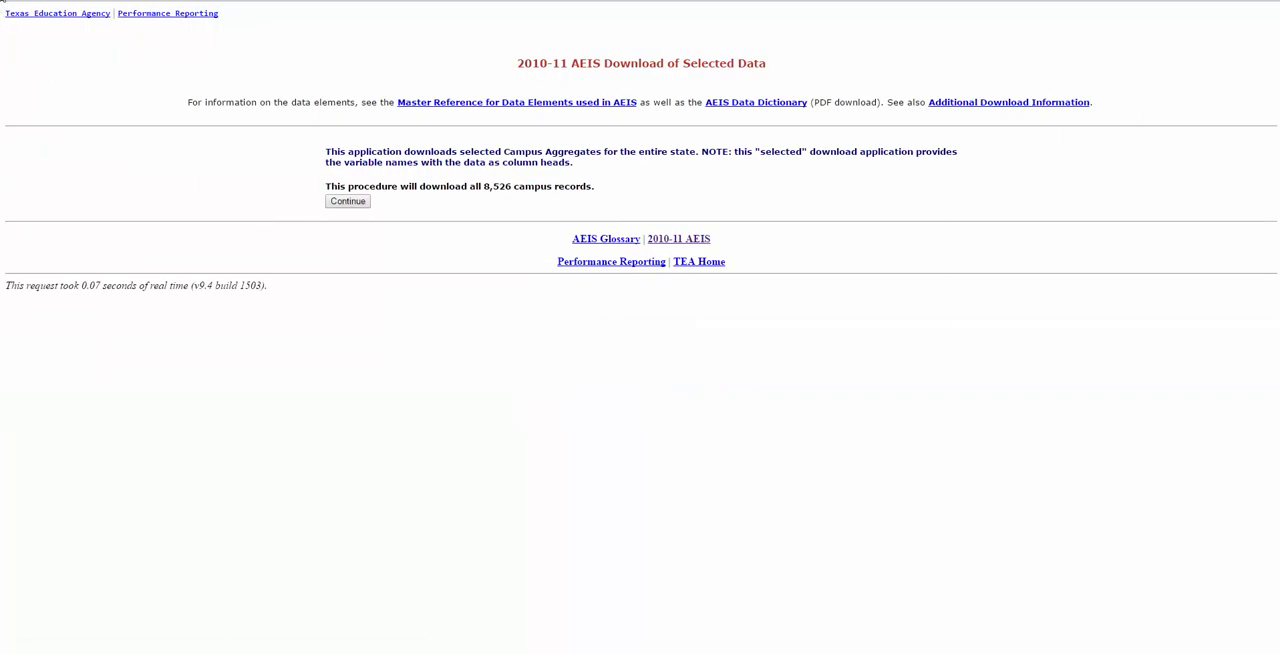
left_click(348, 200)
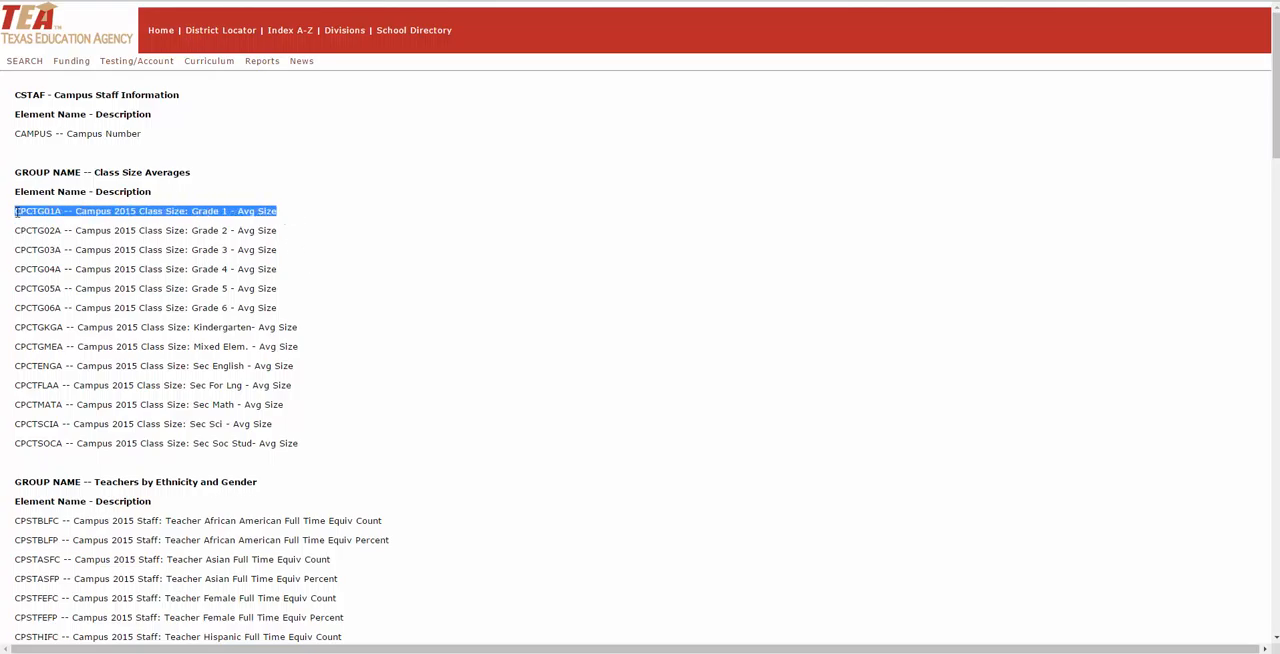
left_click(488, 290)
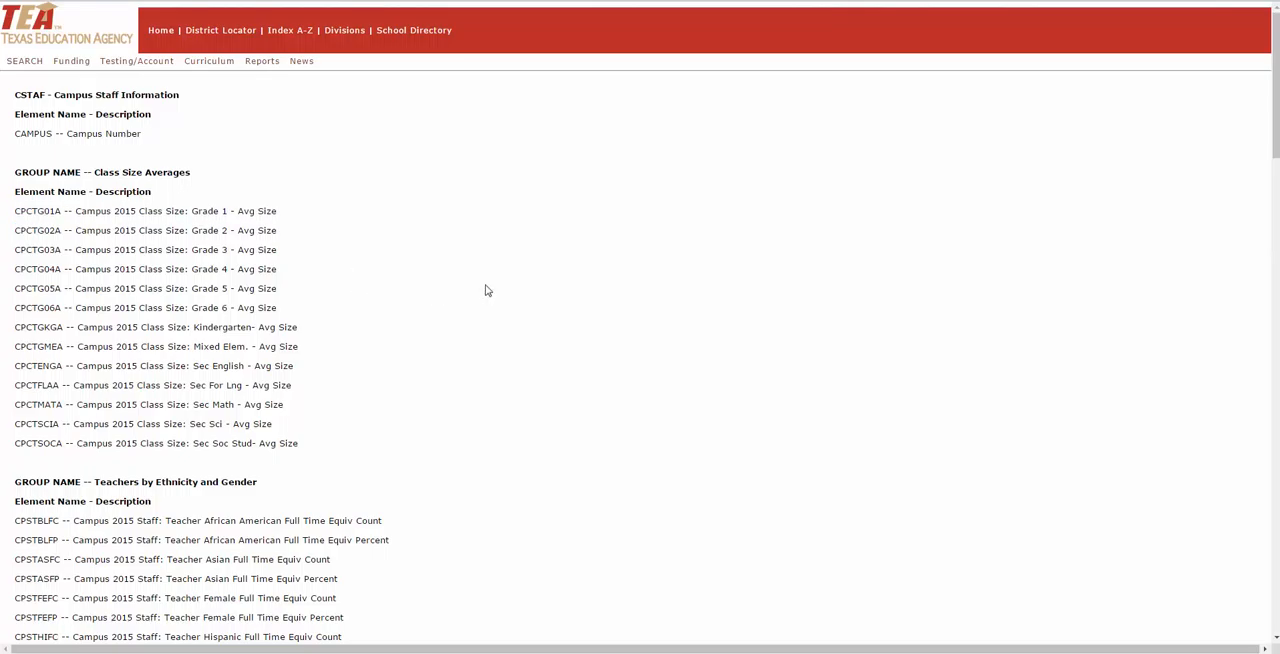
mouse_move(852, 24)
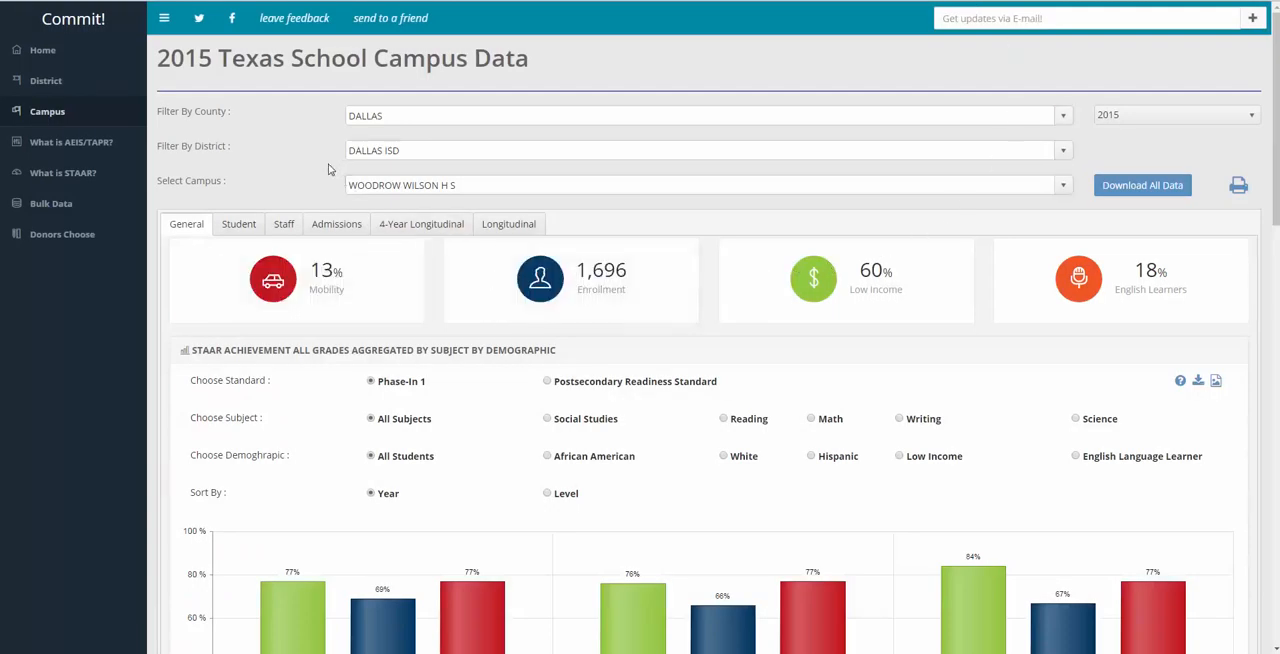
Show Woodrow Wilson H S's 4-Year Longitudinal graduation and dropout chart by student group
scroll("down", 3)
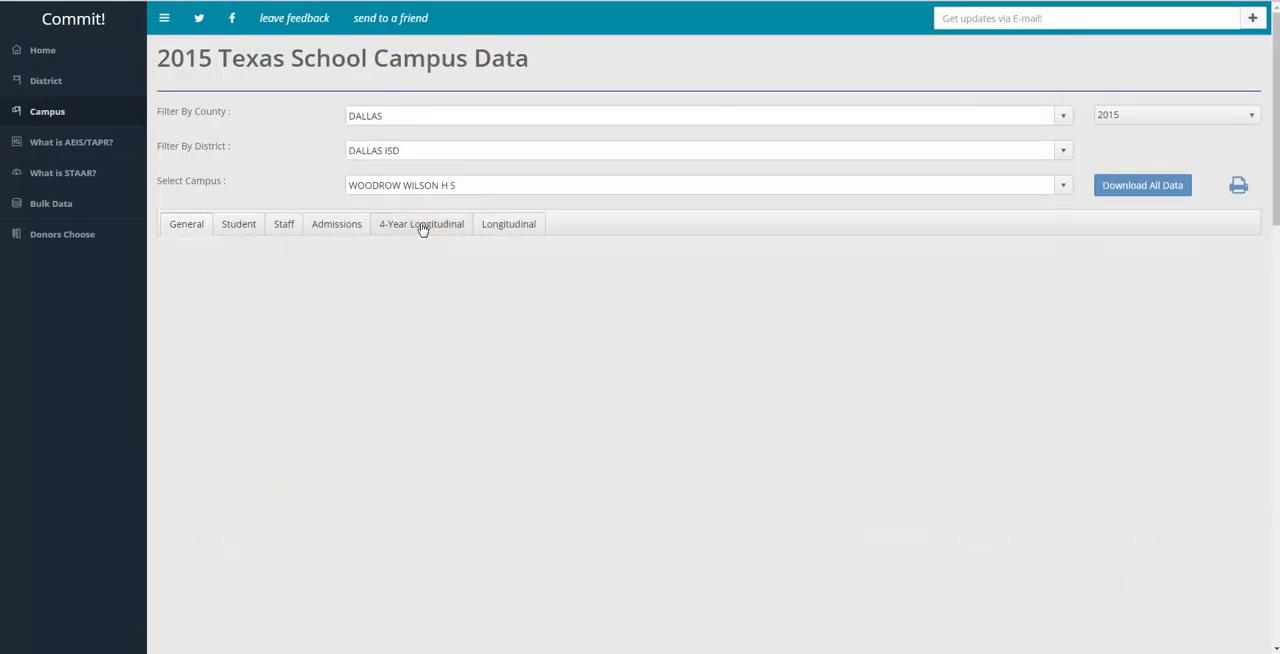
left_click(420, 222)
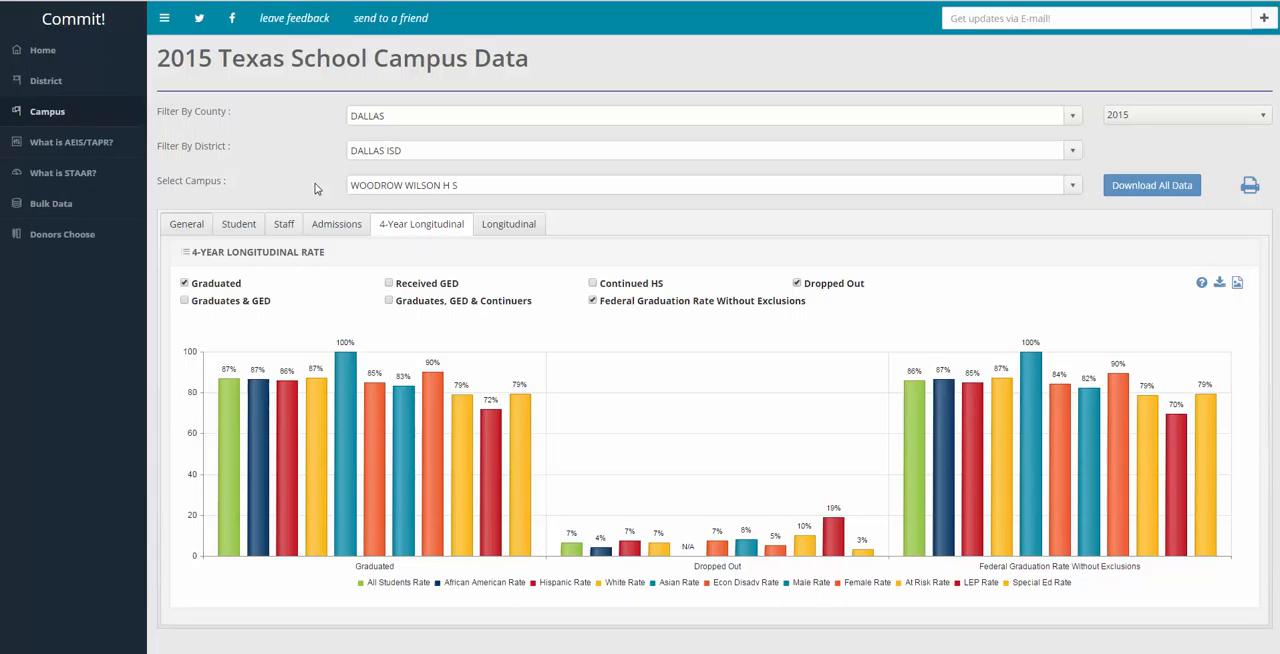
mouse_move(568, 66)
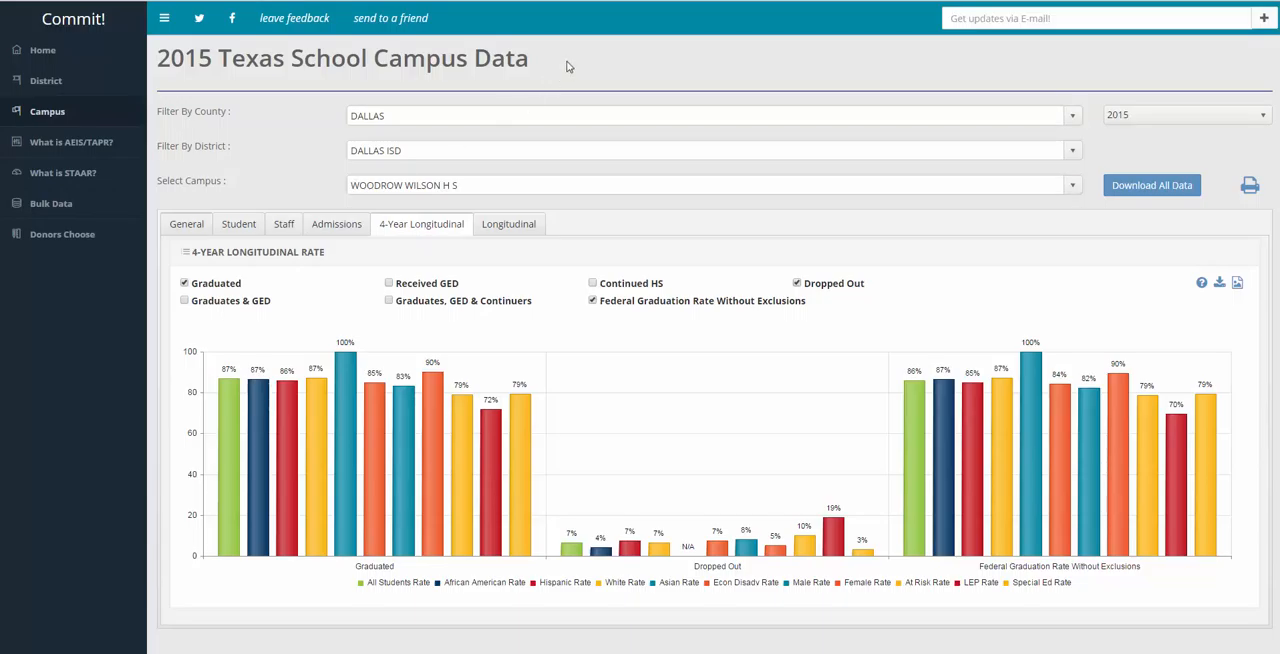
mouse_move(590, 98)
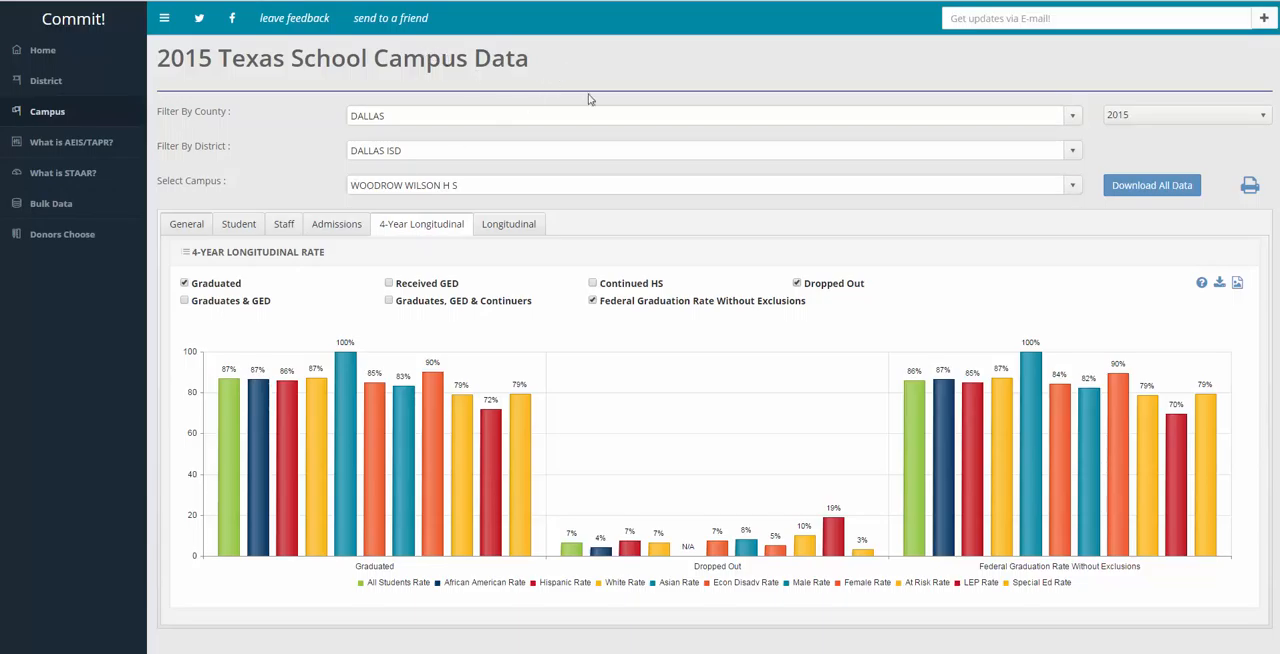